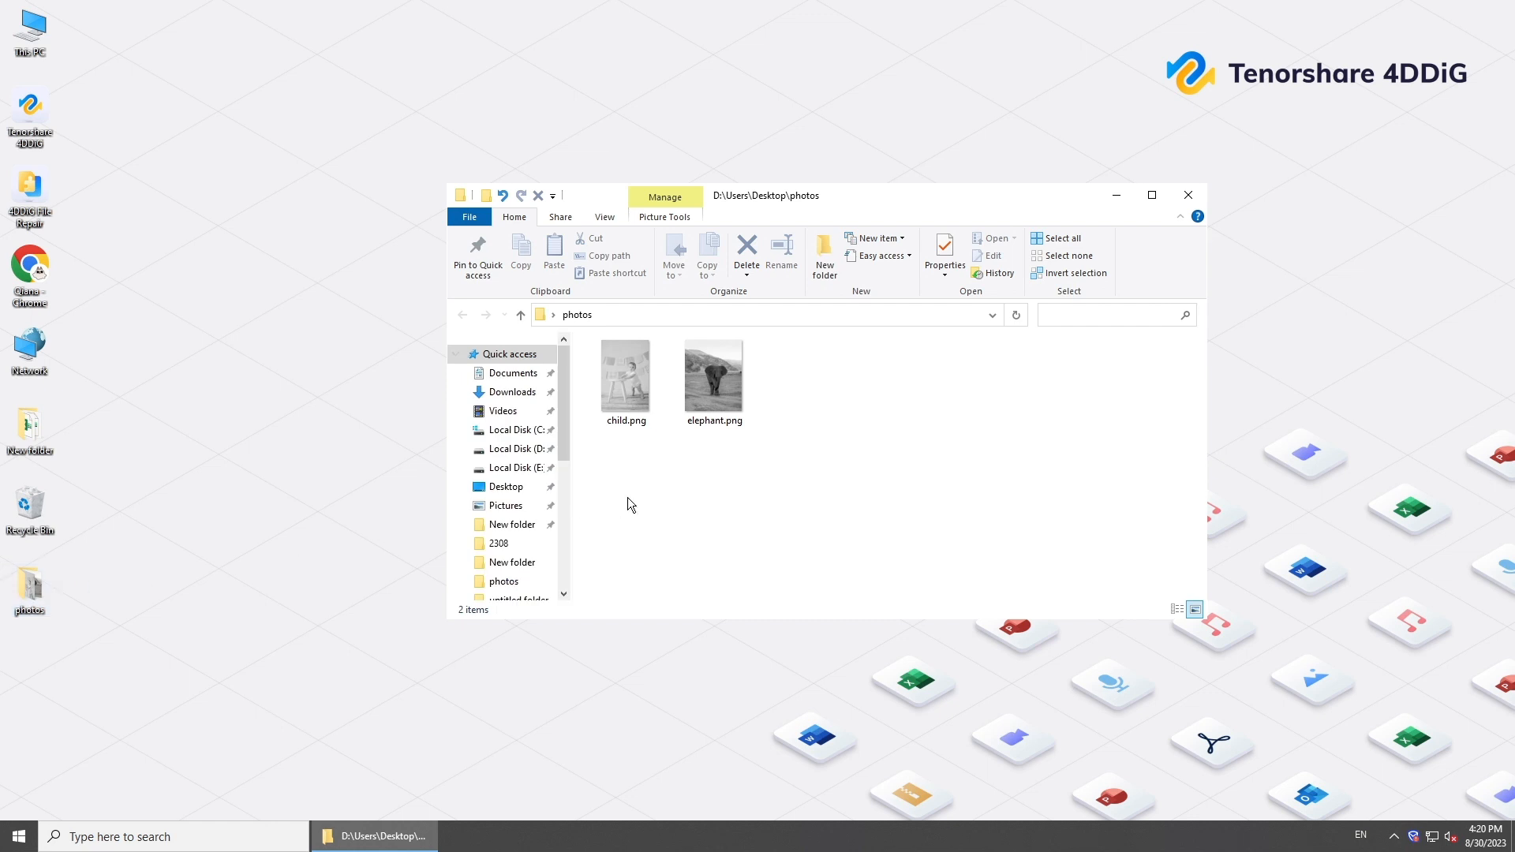
pyautogui.moveTo(623, 473)
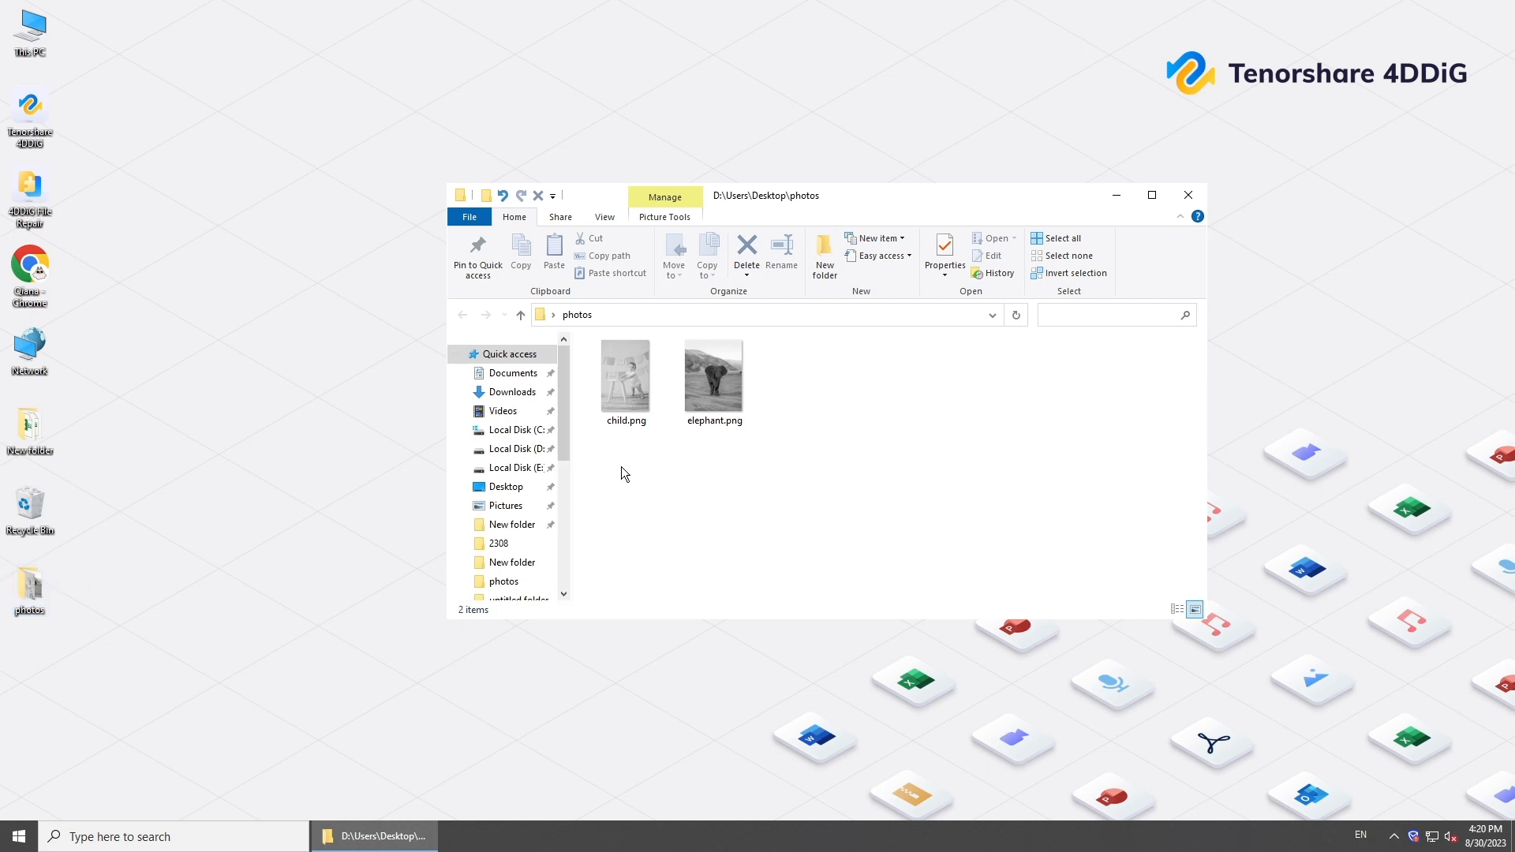
pyautogui.moveTo(642, 459)
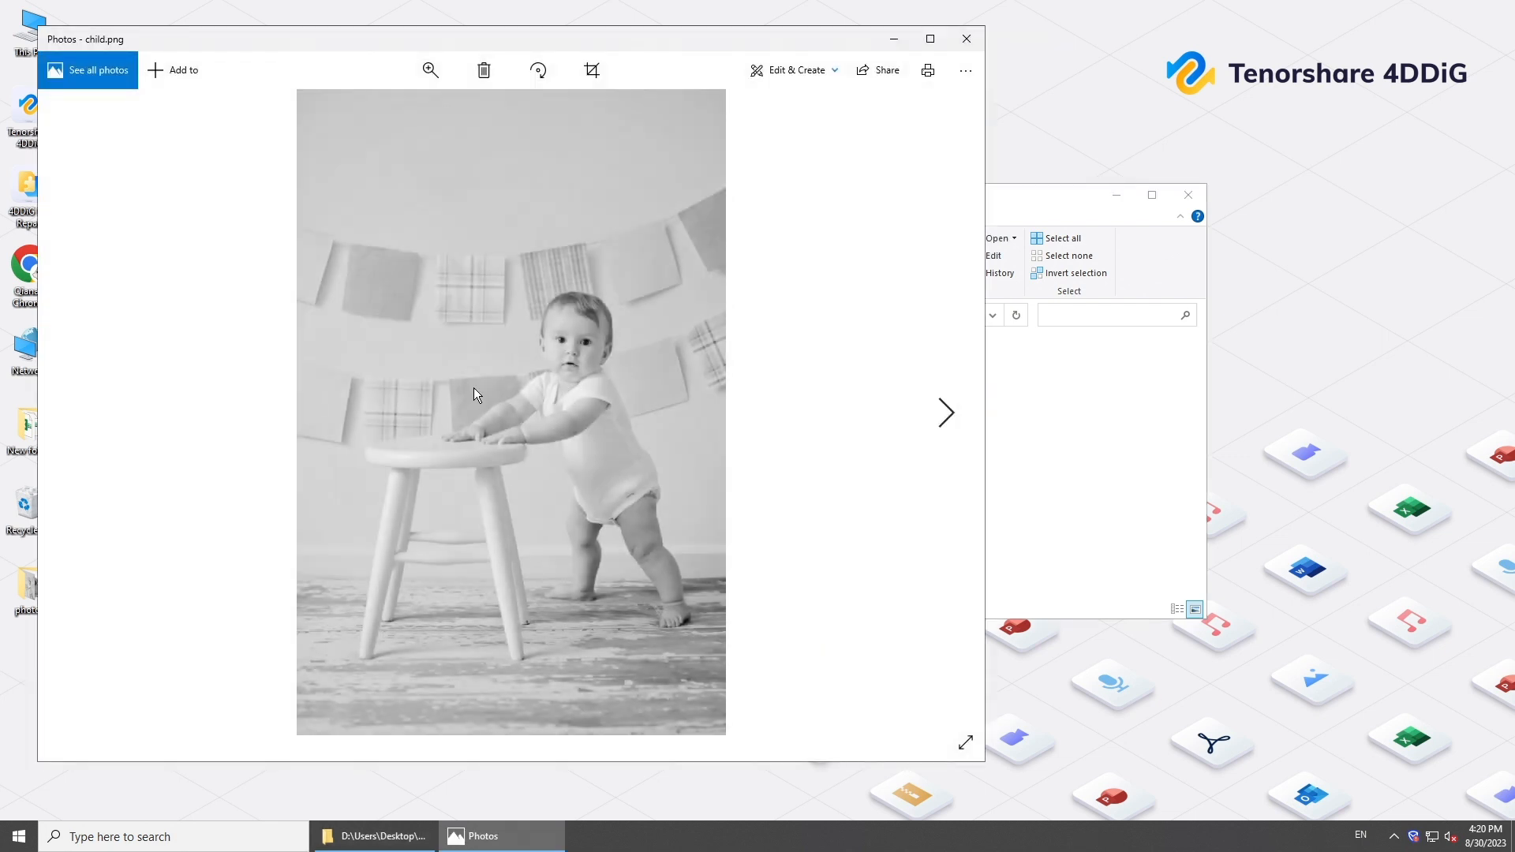
# View elephant.png, return to child.png, and close the Photos viewer.
pyautogui.click(946, 413)
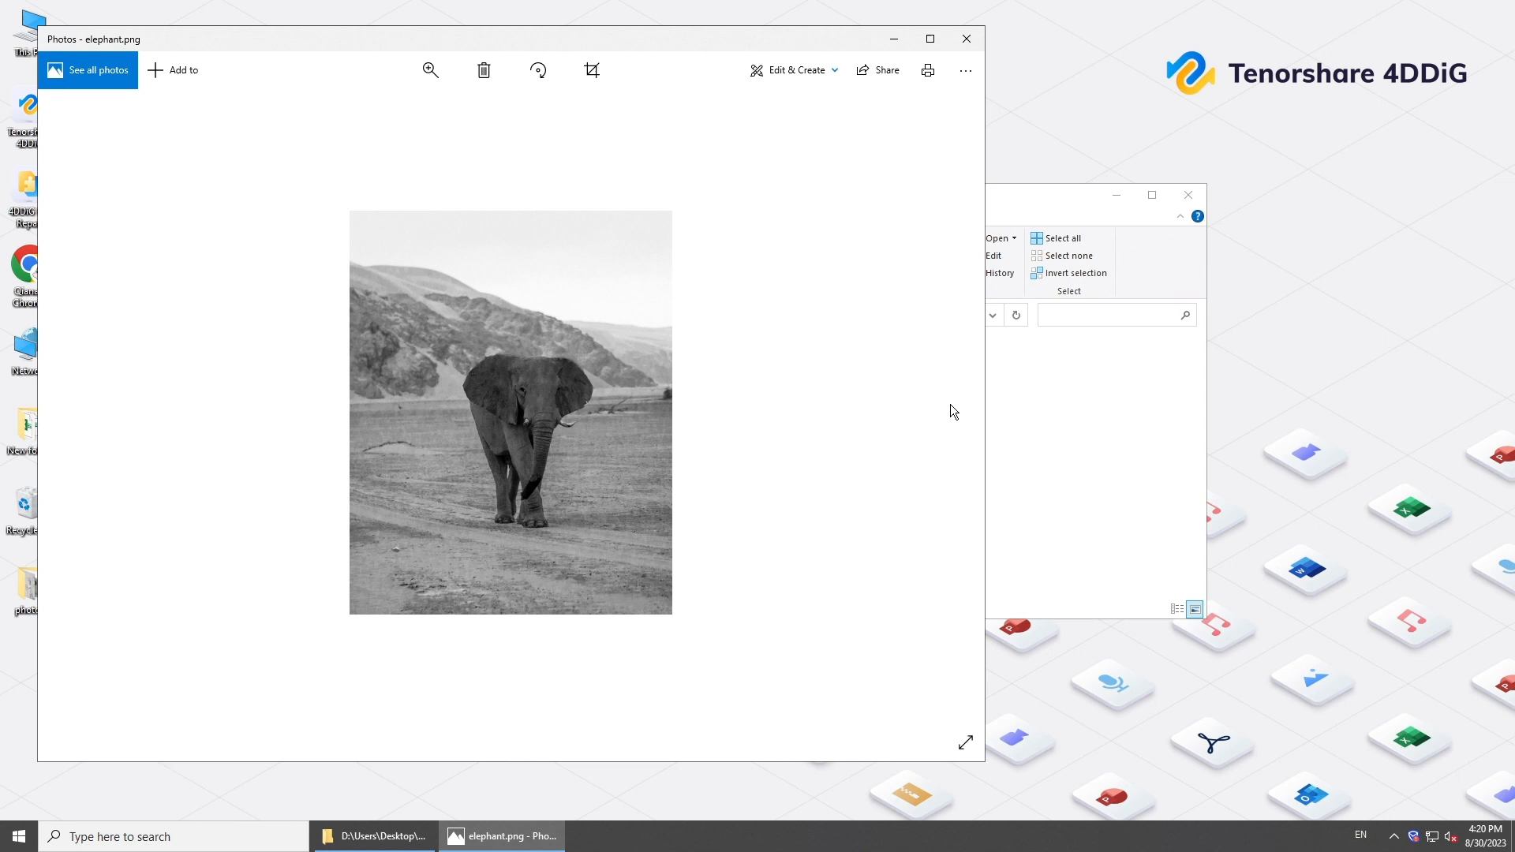
pyautogui.moveTo(607, 457)
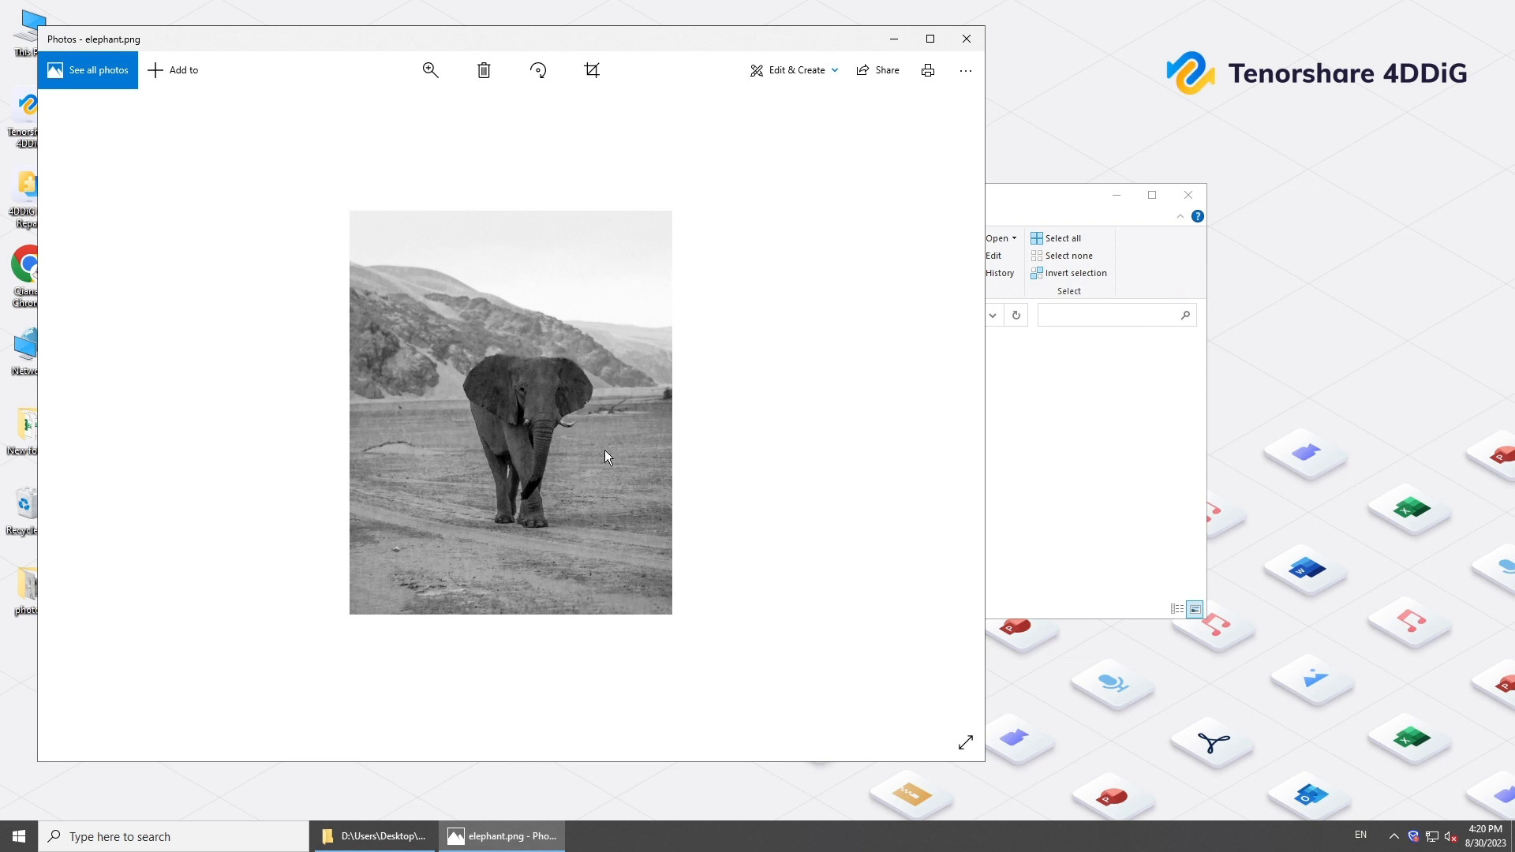
pyautogui.moveTo(82, 411)
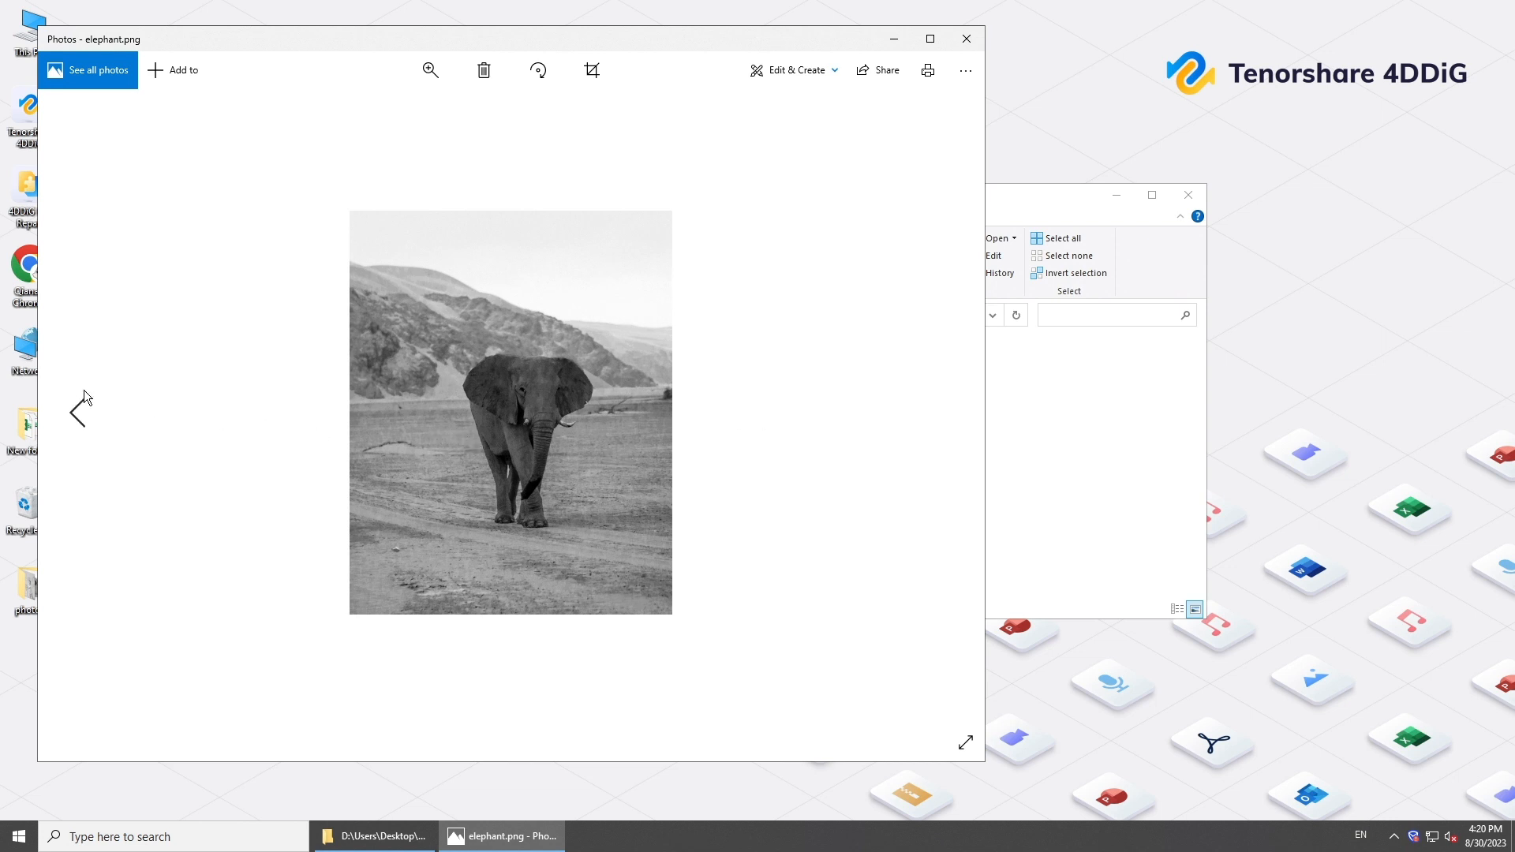
pyautogui.click(79, 410)
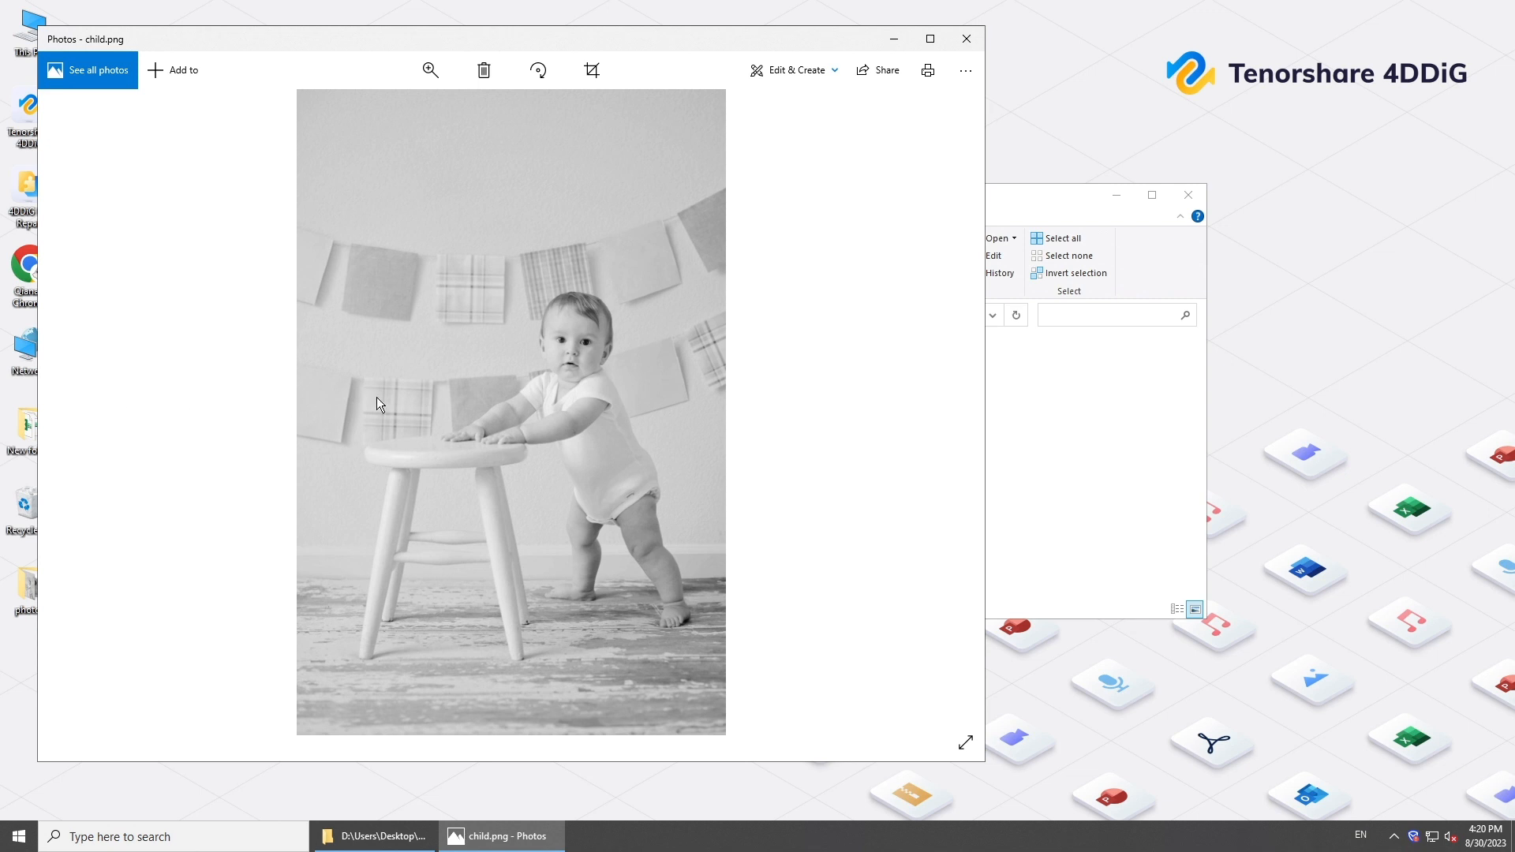
pyautogui.click(431, 69)
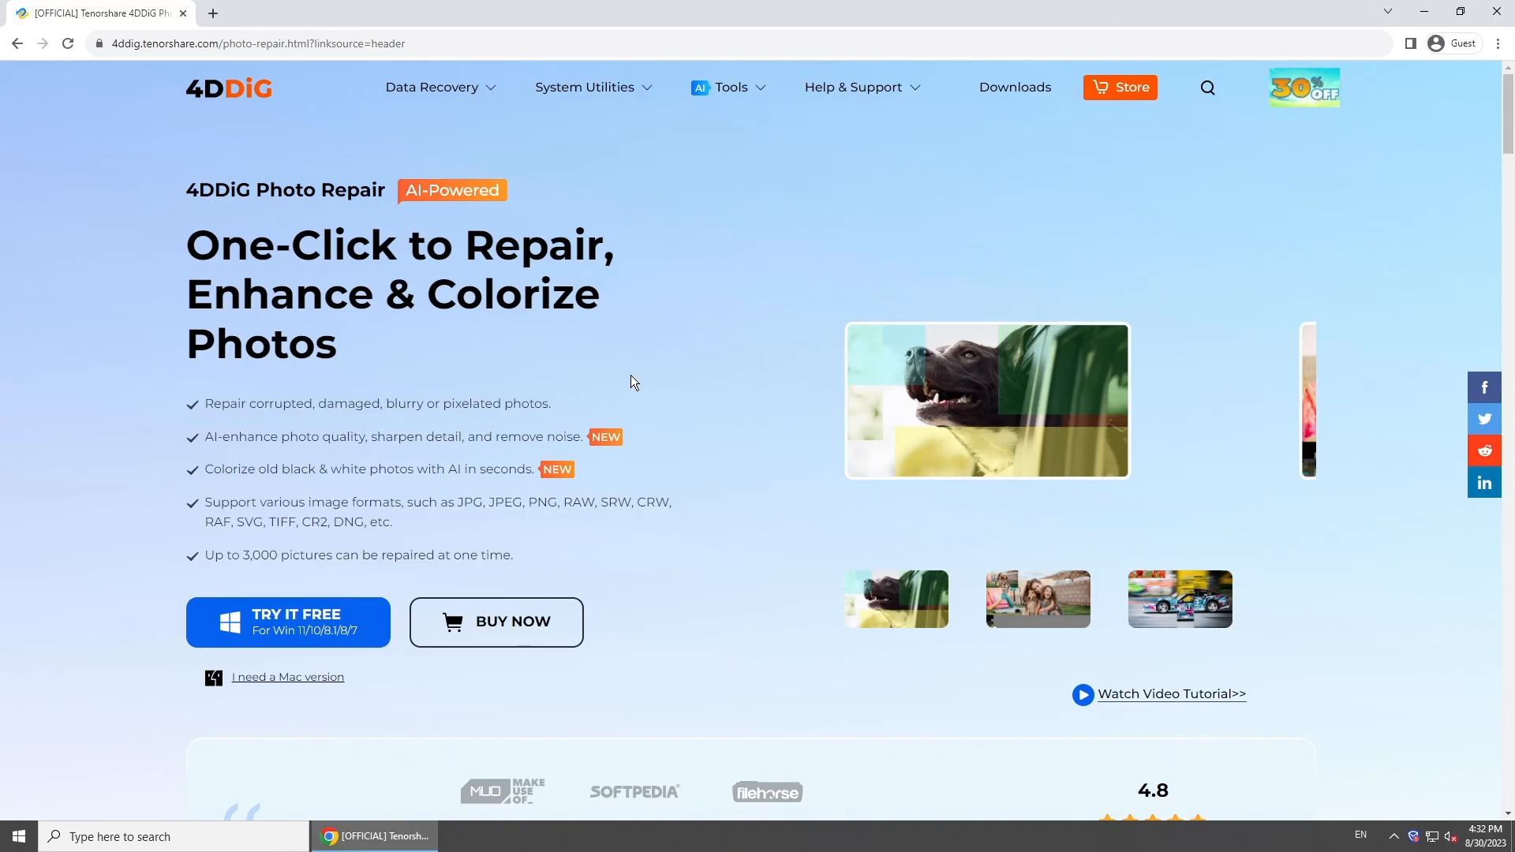
# Browse the Photo Repair page's colorize features and choose TRY IT FREE for Windows.
pyautogui.scroll(-3)
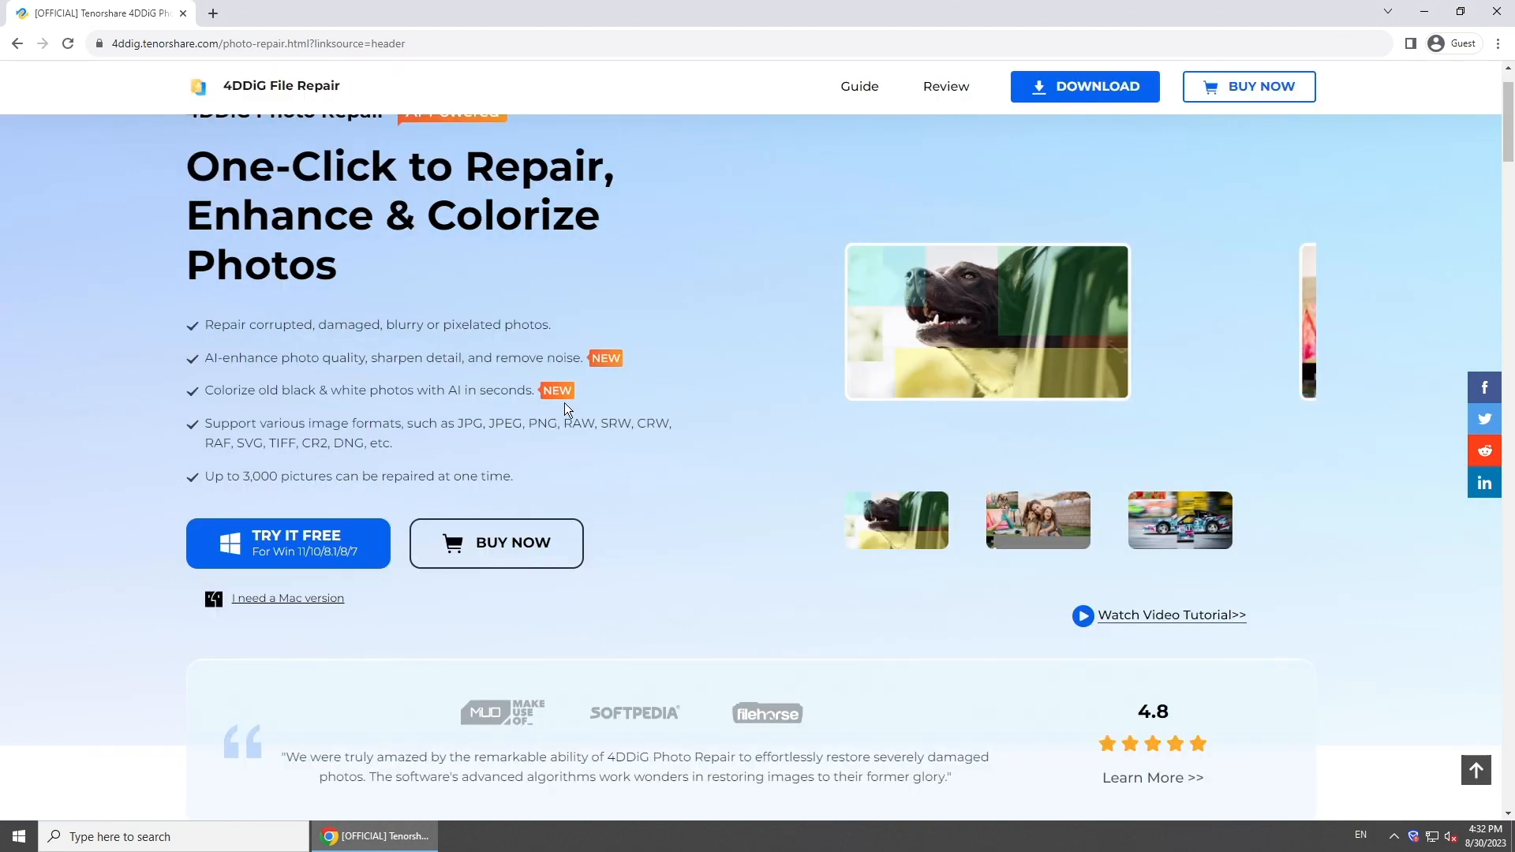
pyautogui.moveTo(594, 473)
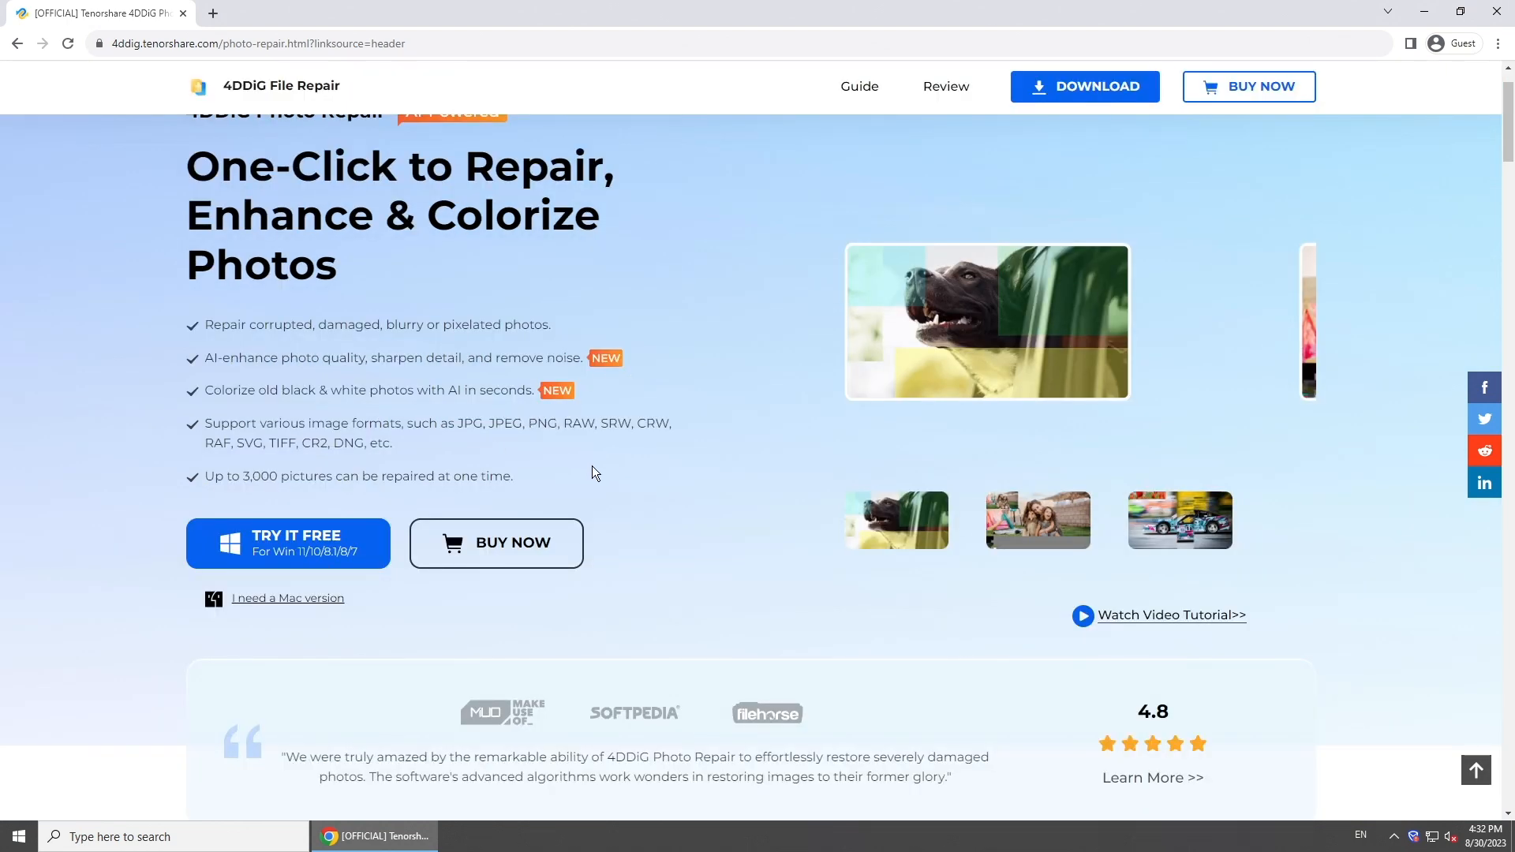
pyautogui.moveTo(568, 341)
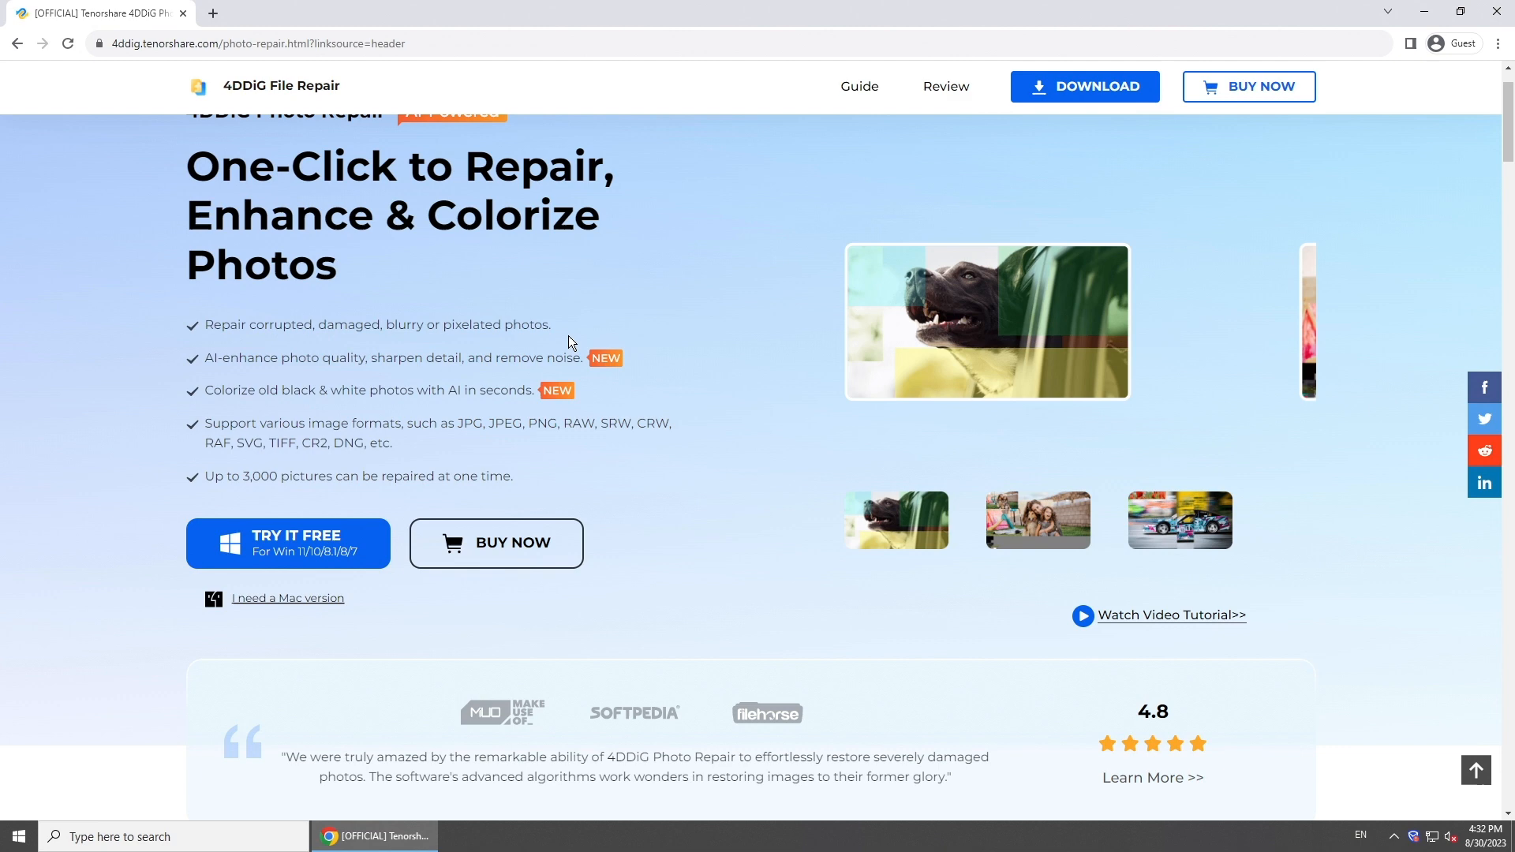
pyautogui.moveTo(652, 446)
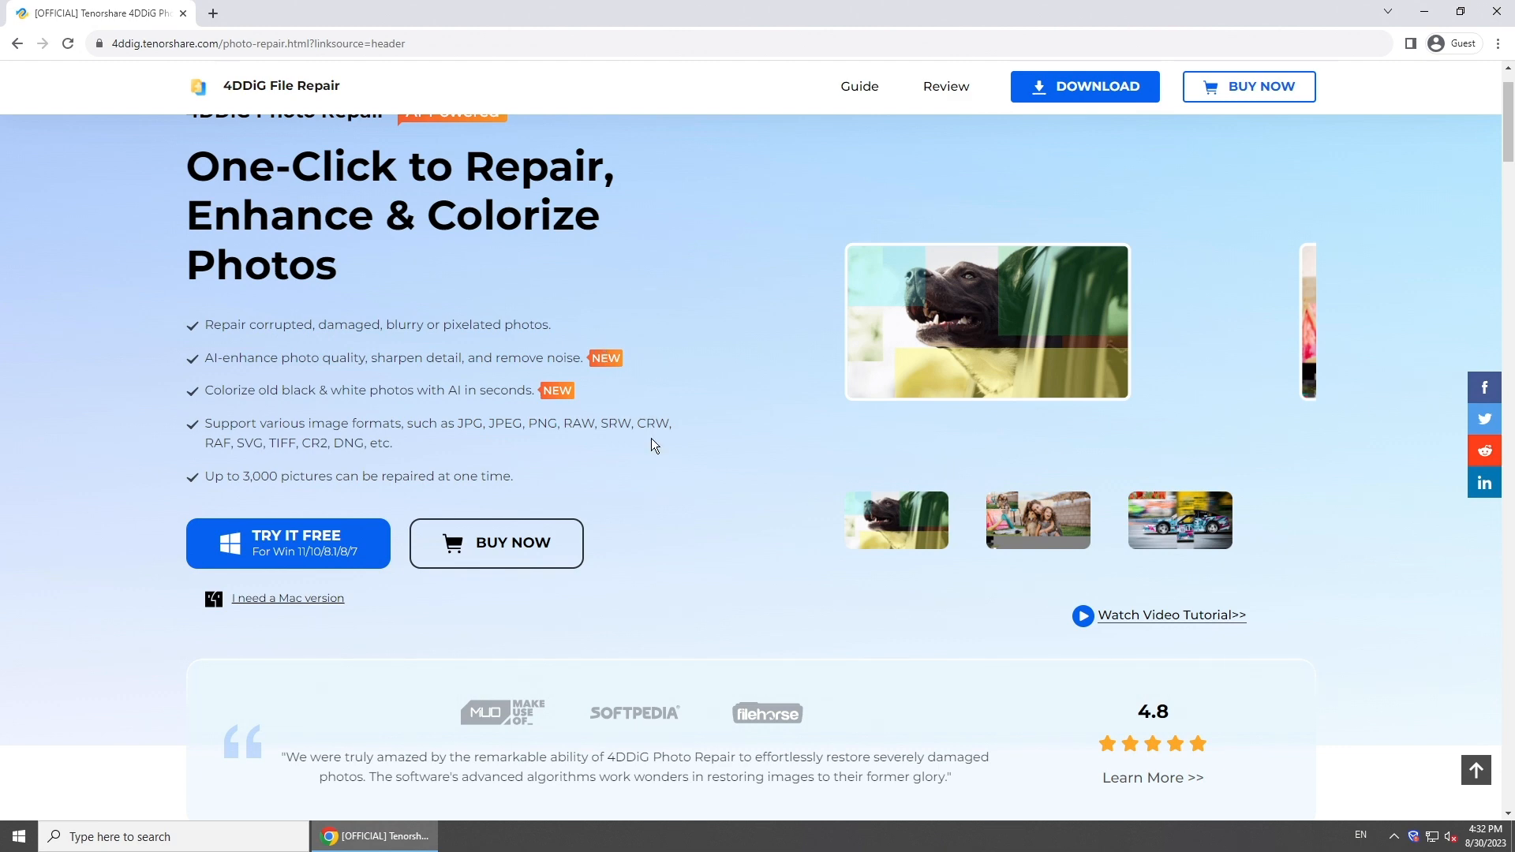
pyautogui.scroll(-3)
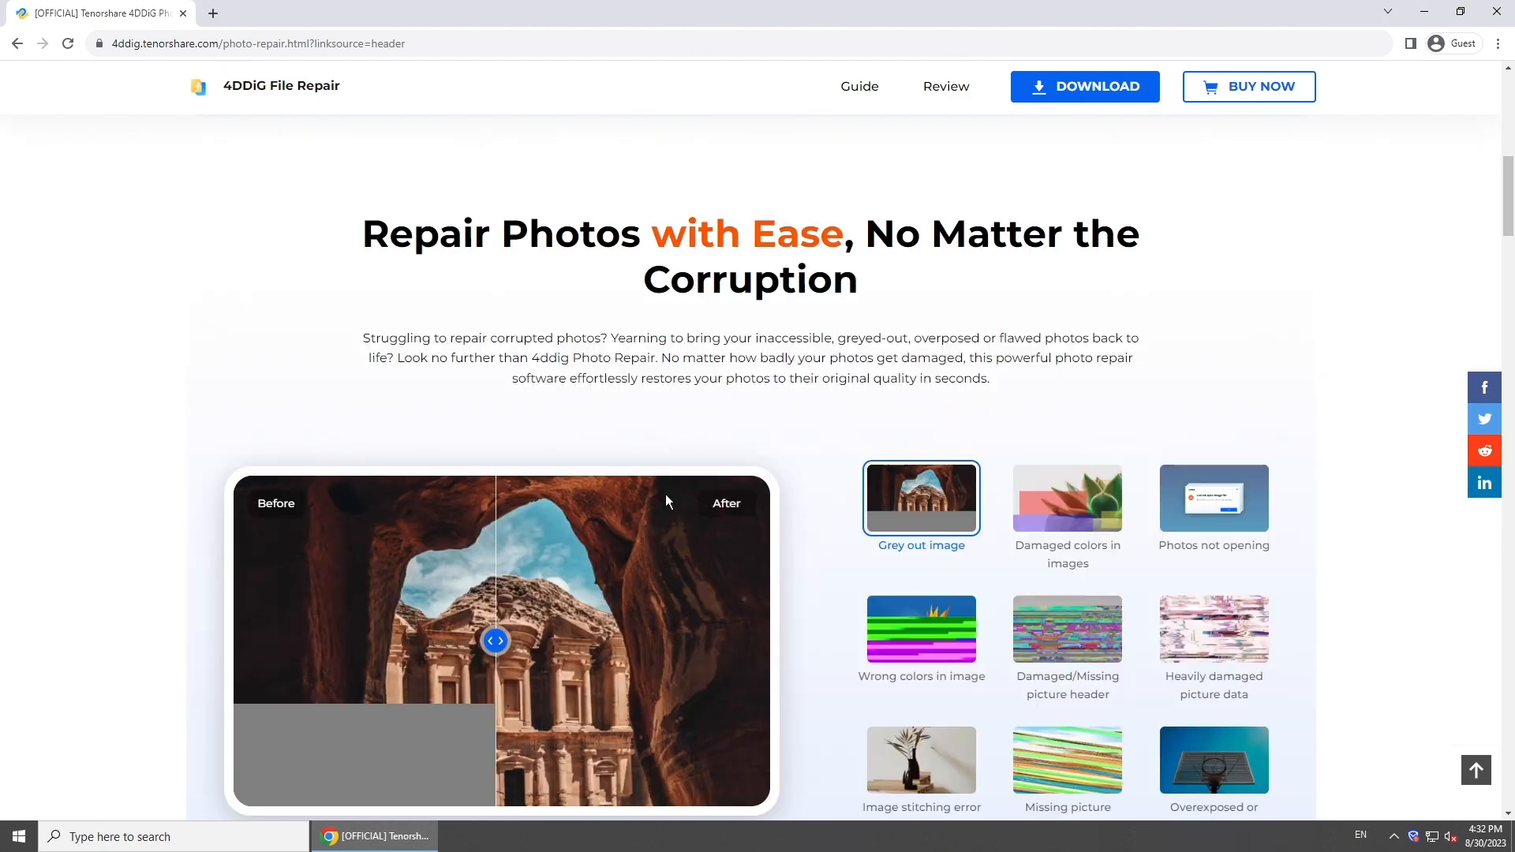
pyautogui.scroll(-3)
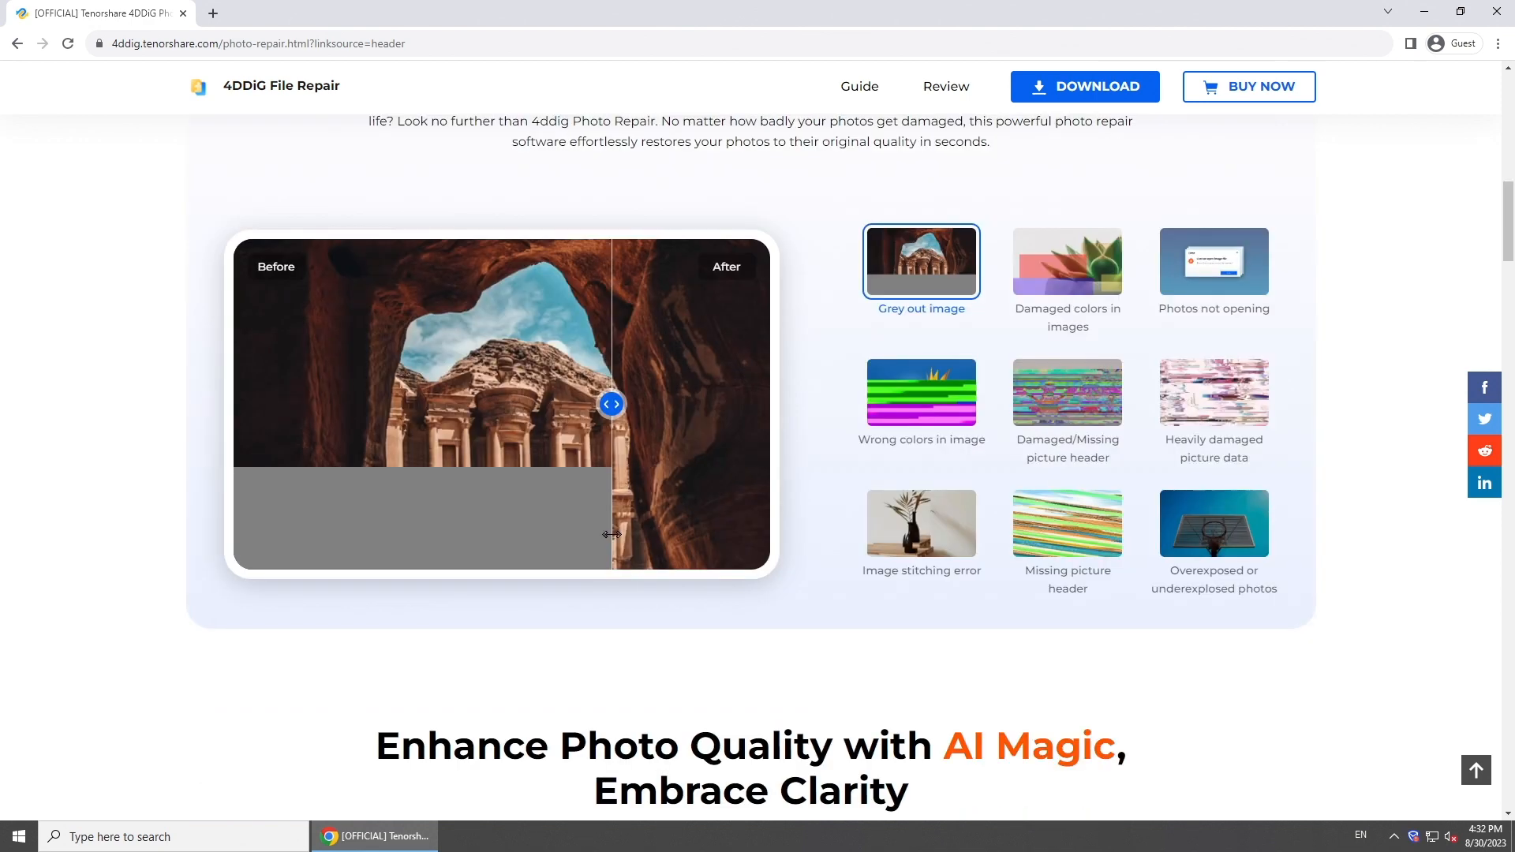
pyautogui.scroll(-3)
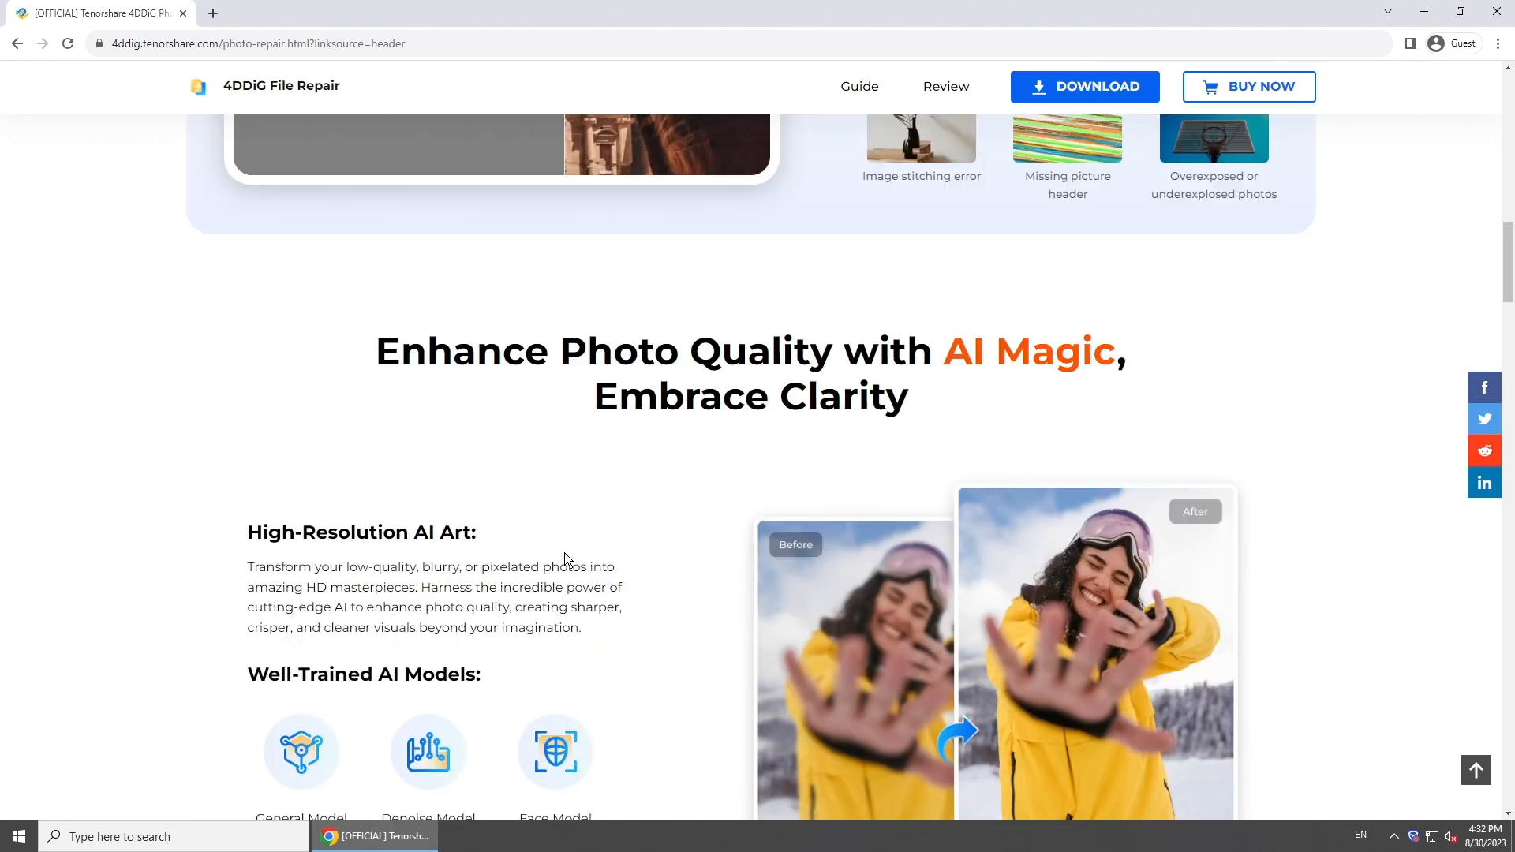
pyautogui.scroll(-3)
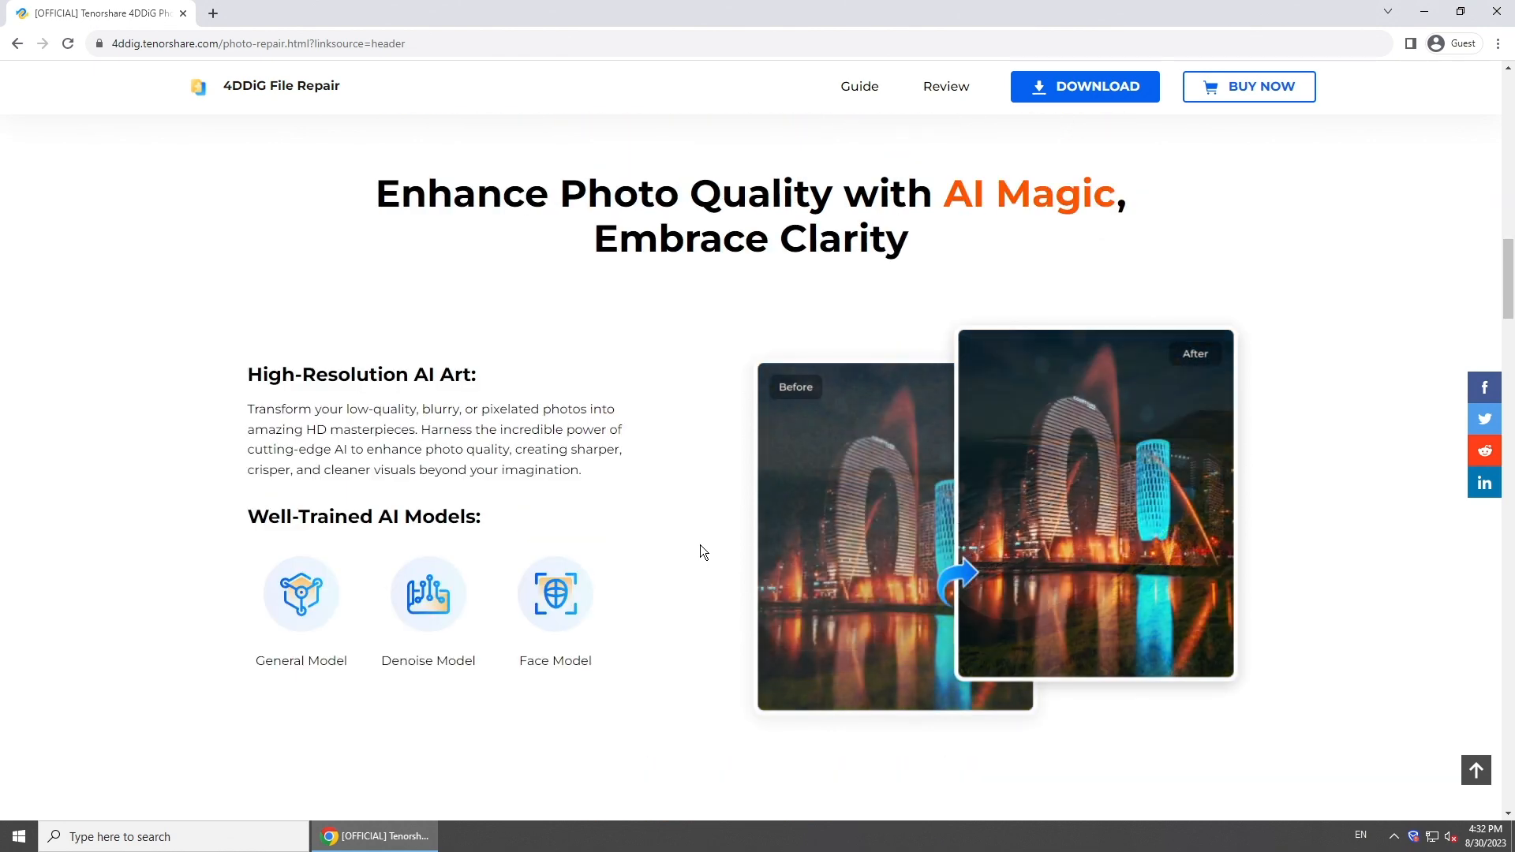
pyautogui.scroll(-3)
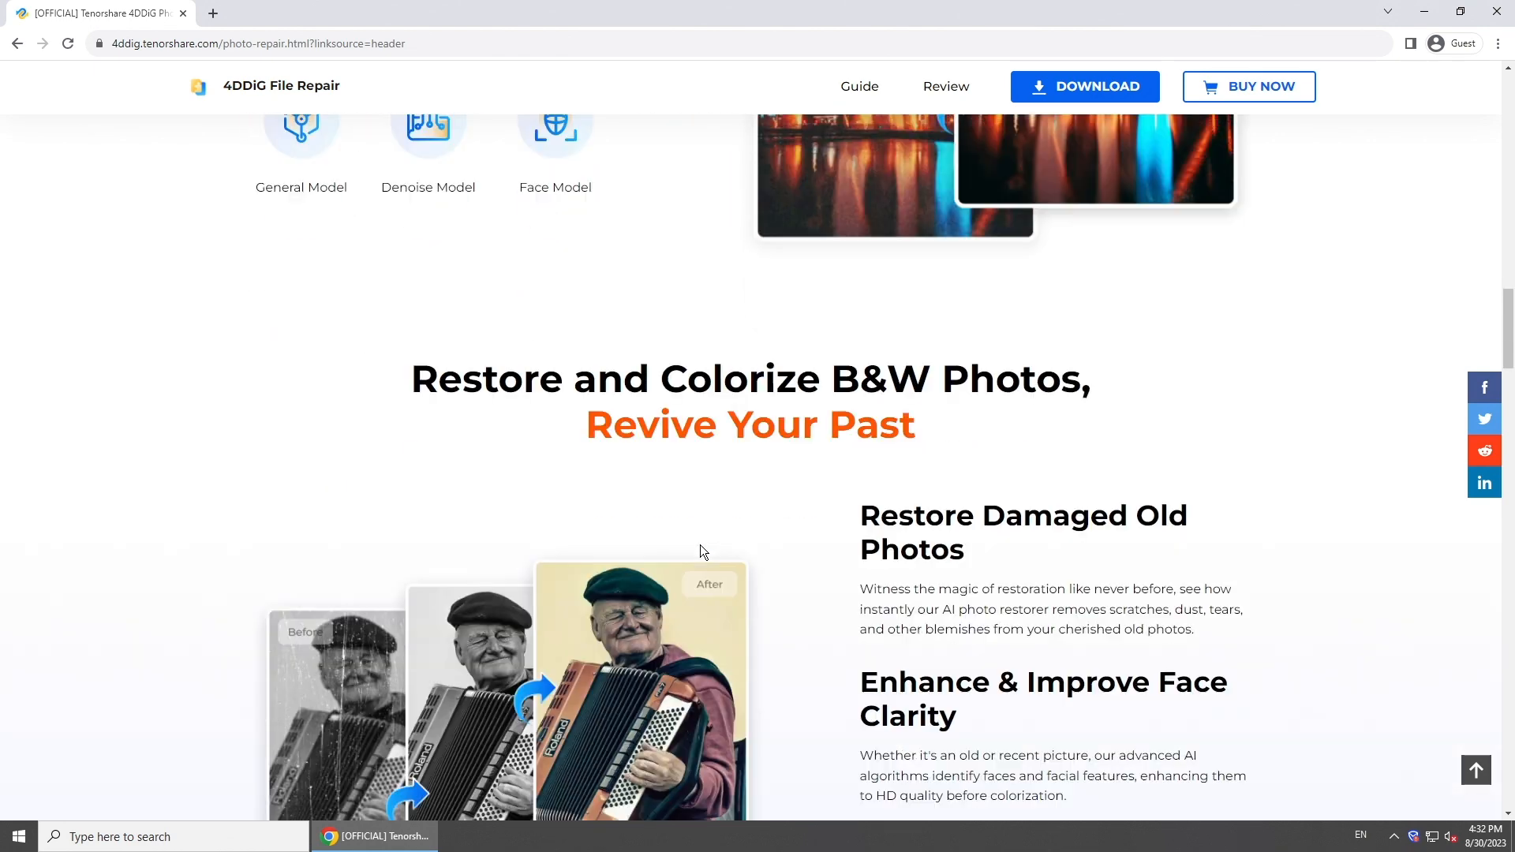
pyautogui.scroll(-3)
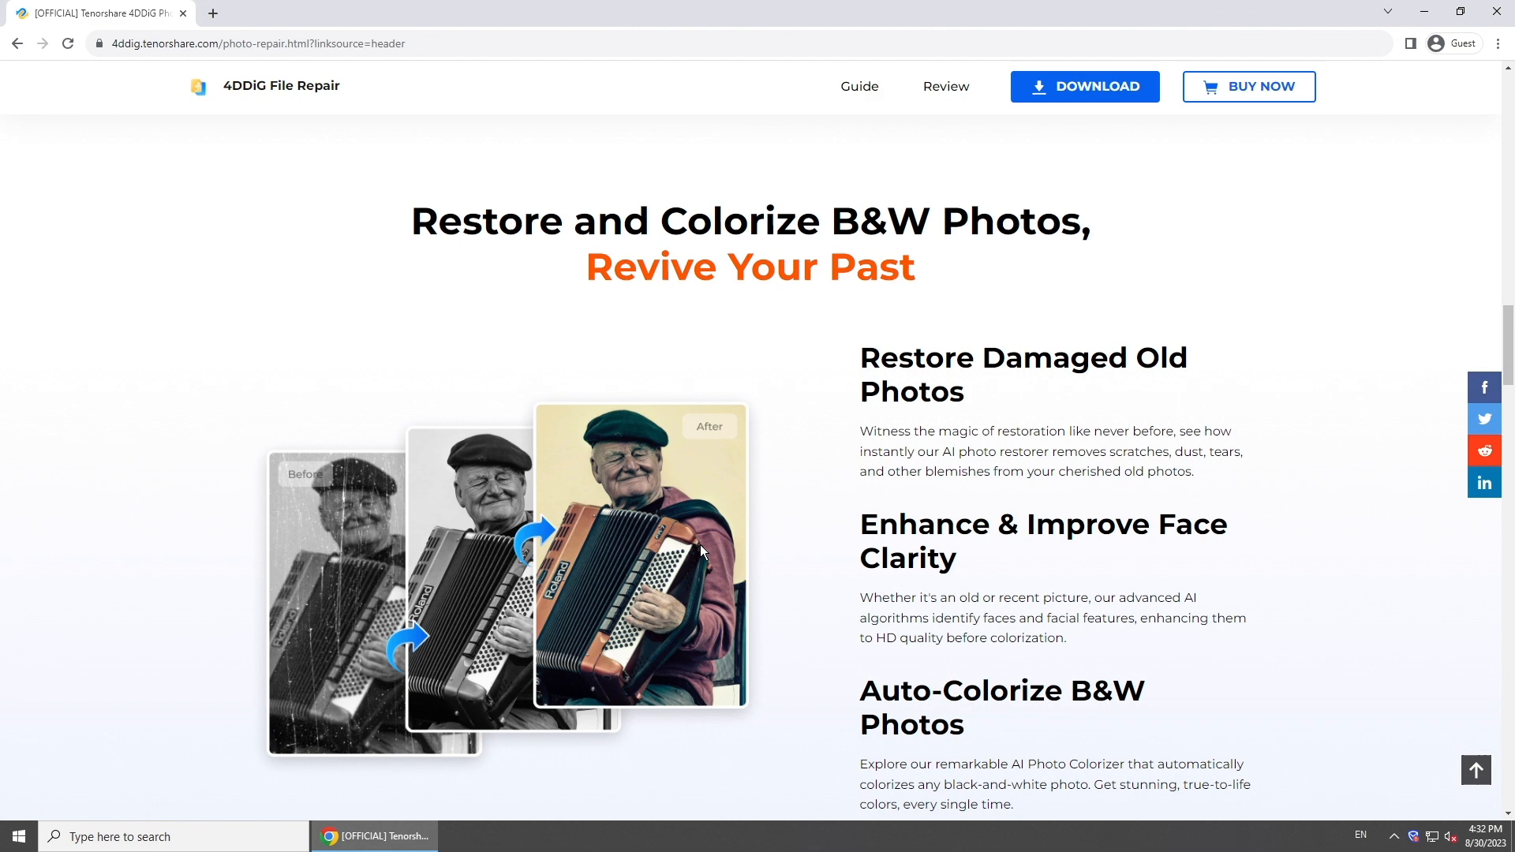
pyautogui.scroll(-3)
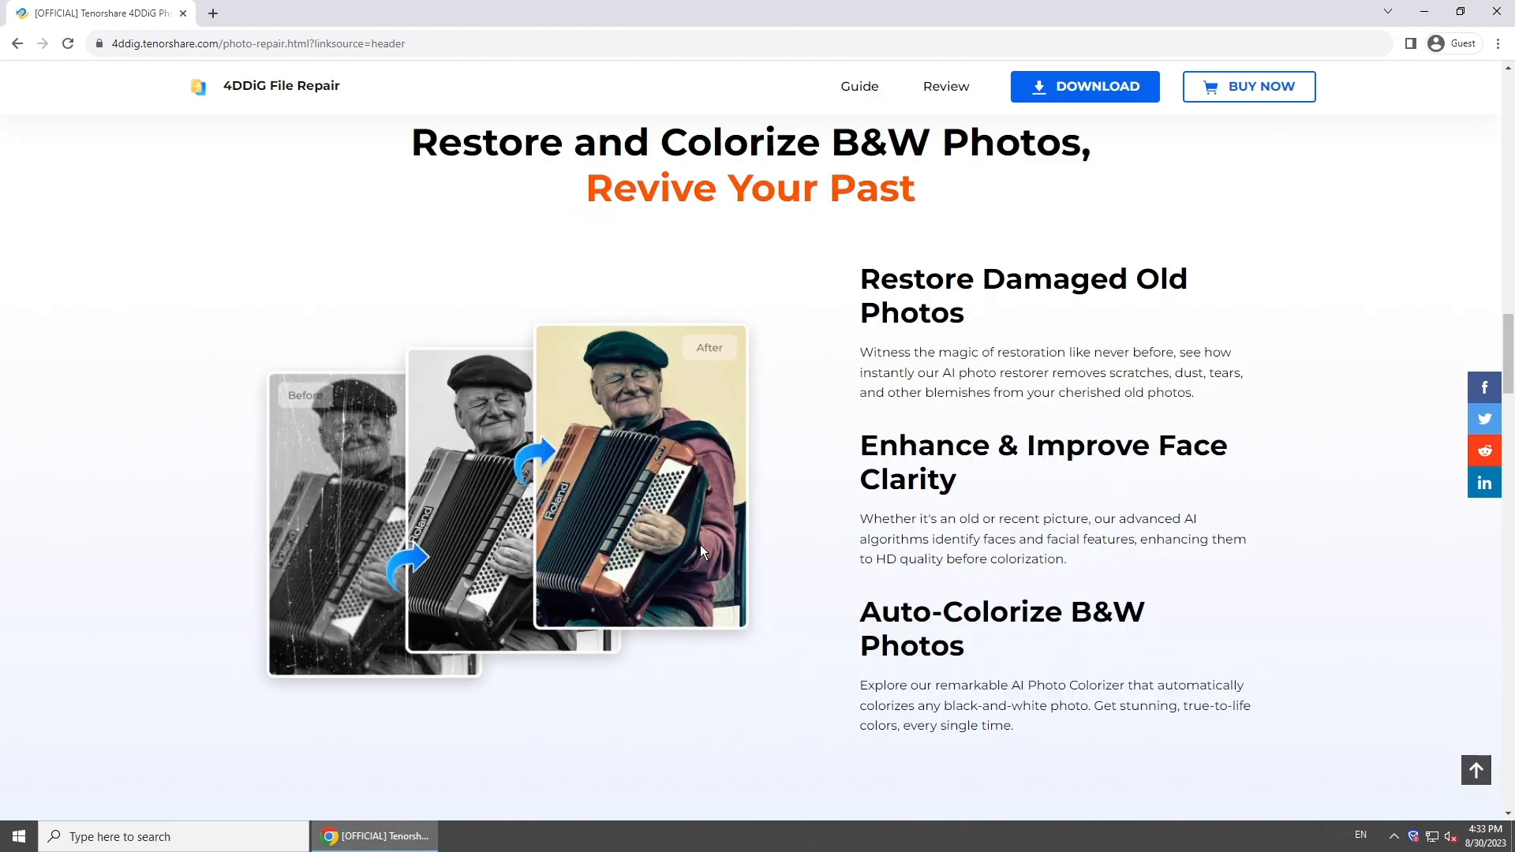
pyautogui.scroll(-3)
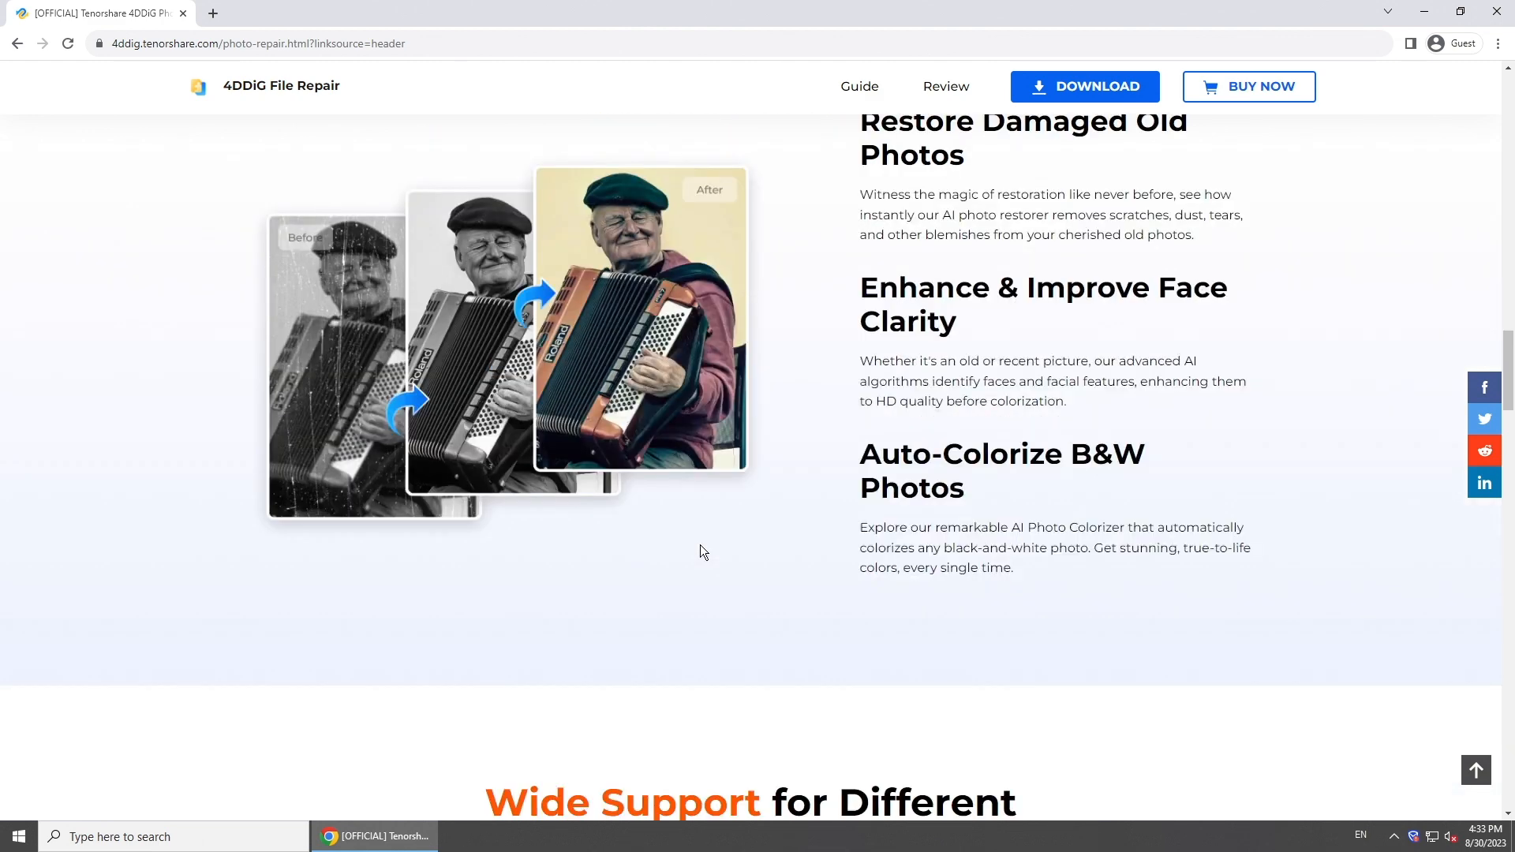
pyautogui.scroll(-3)
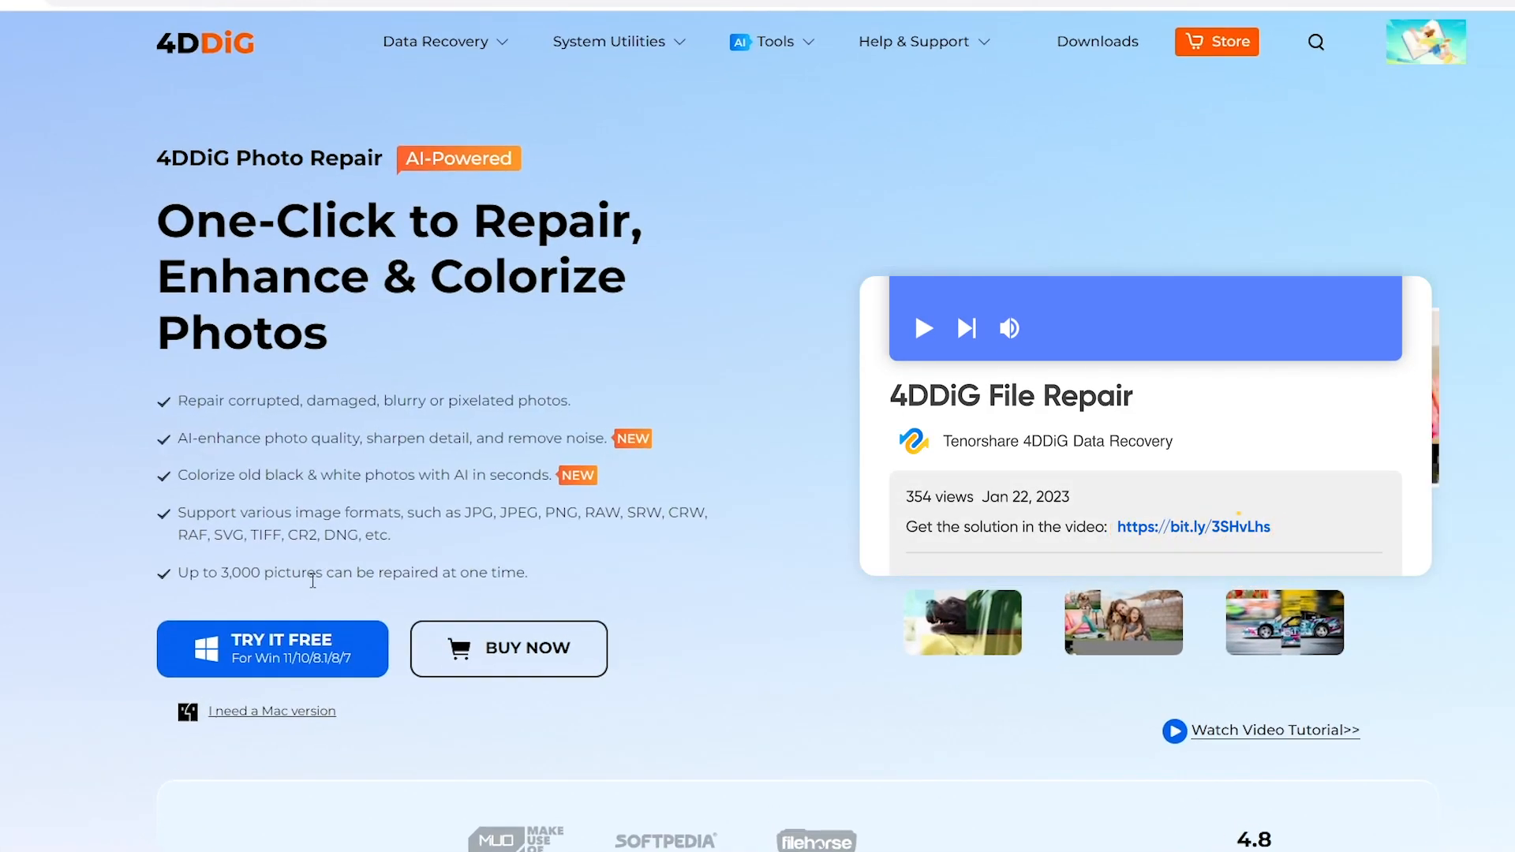
pyautogui.scroll(-3)
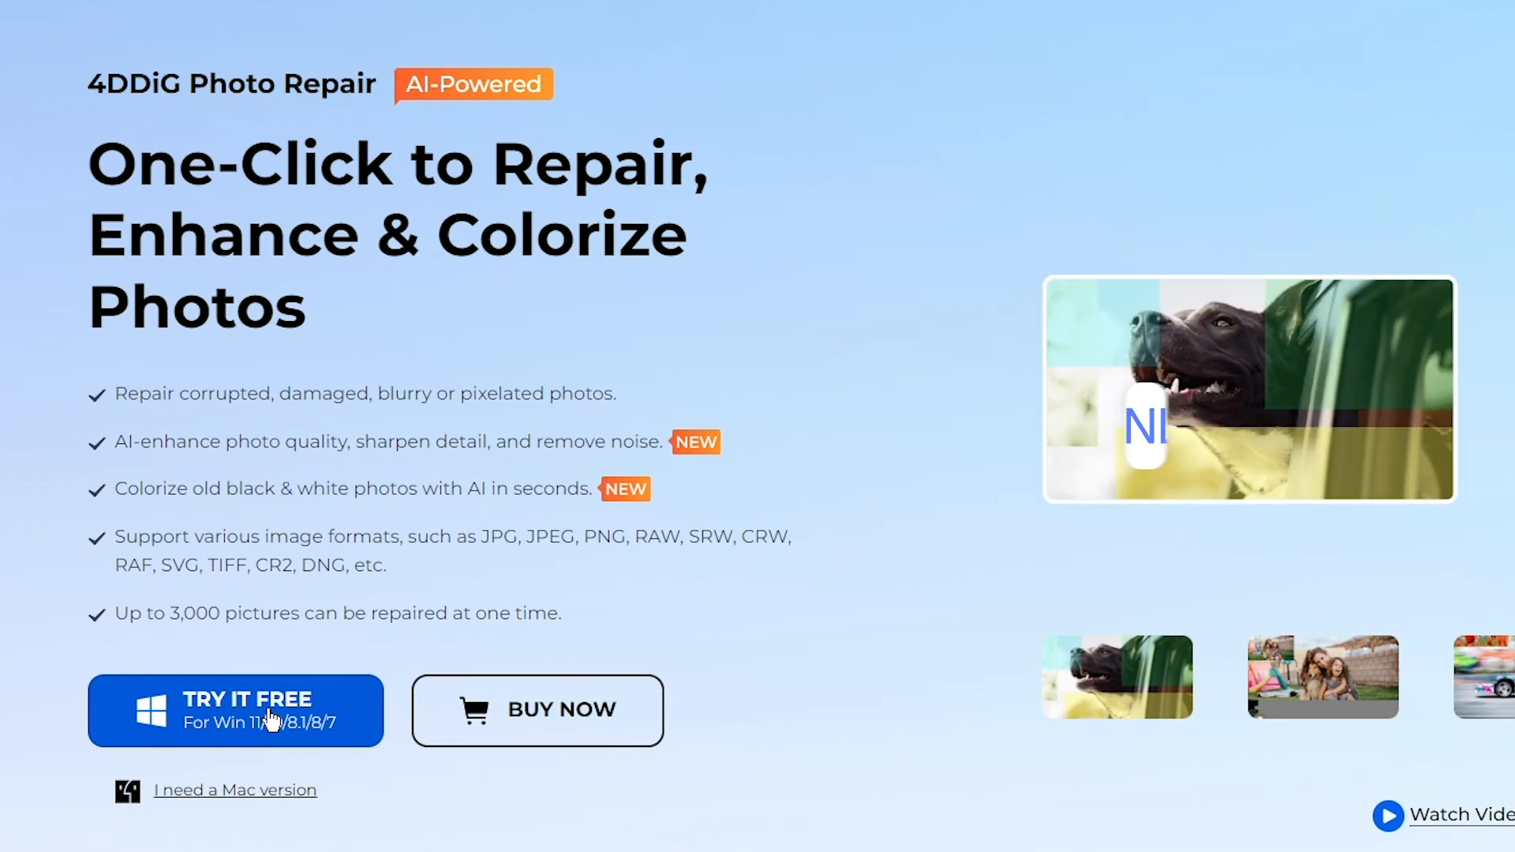
pyautogui.click(236, 711)
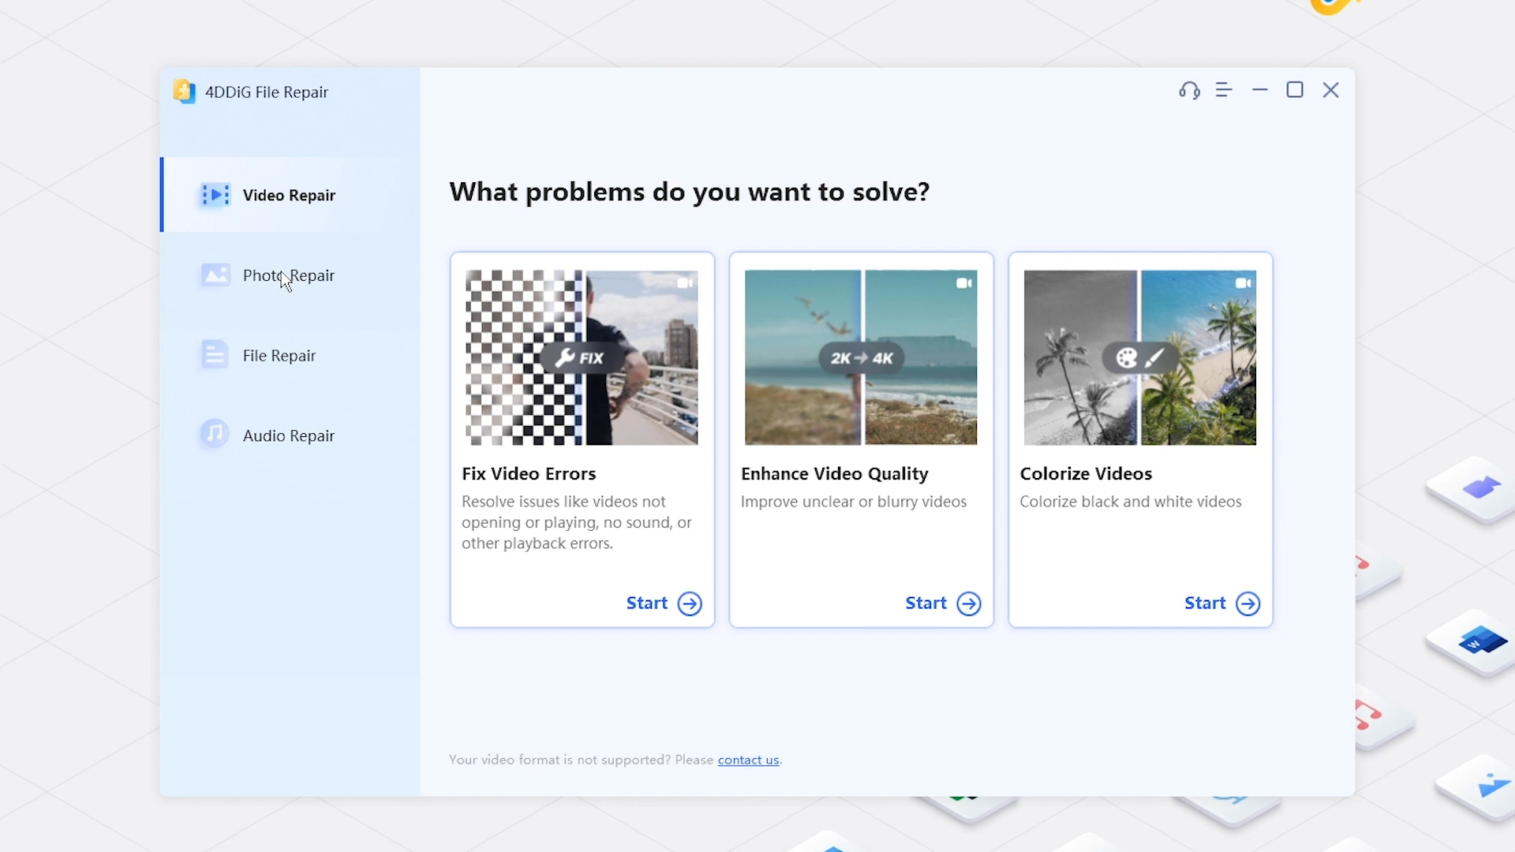
# Choose Photo Repair and start Colorize Photos to import the two black-and-white photos.
pyautogui.click(288, 275)
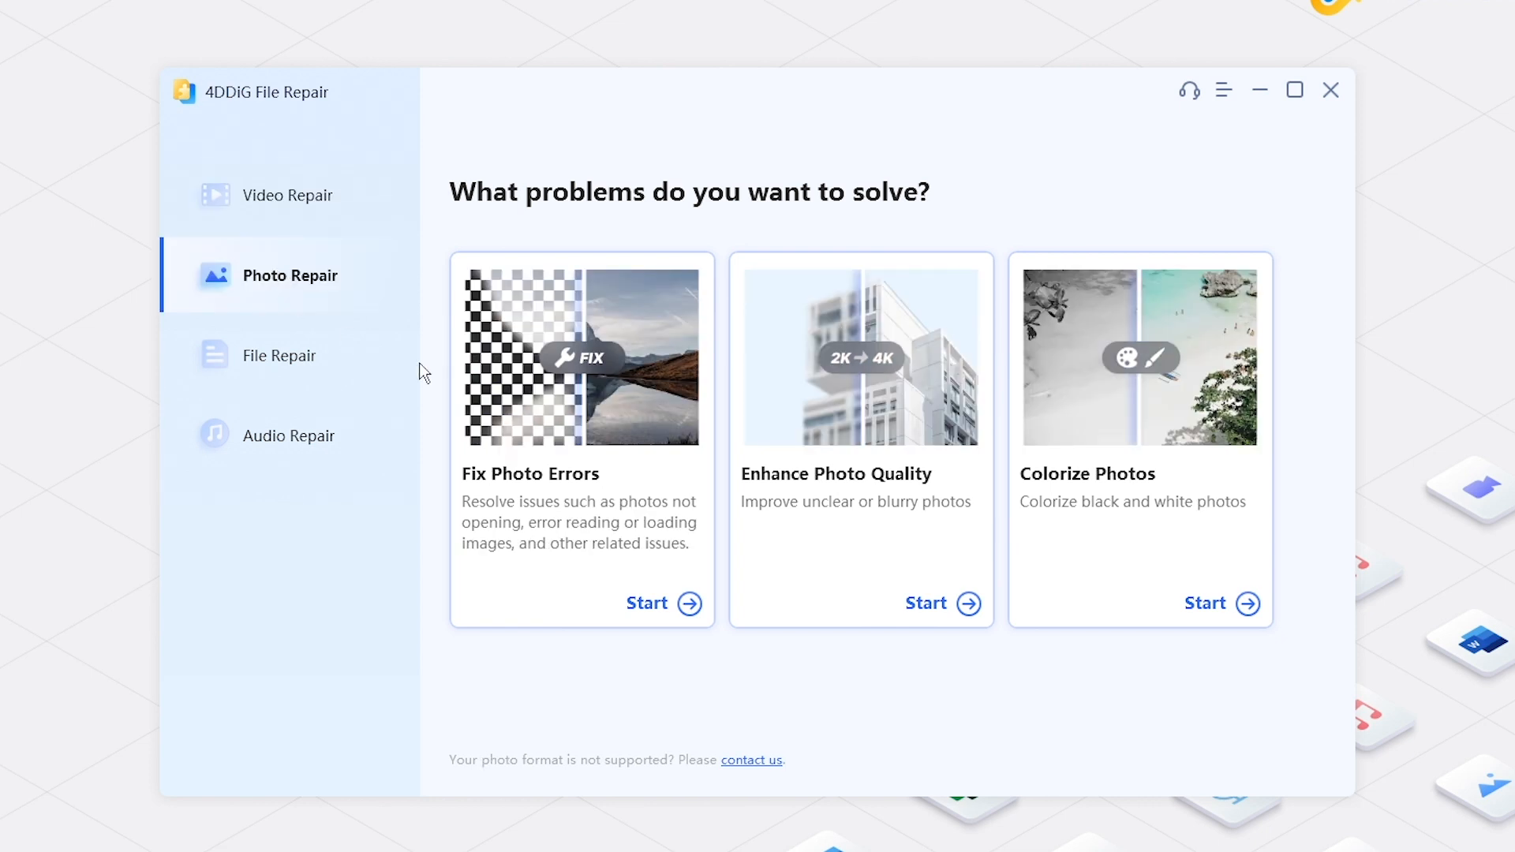
pyautogui.moveTo(1068, 487)
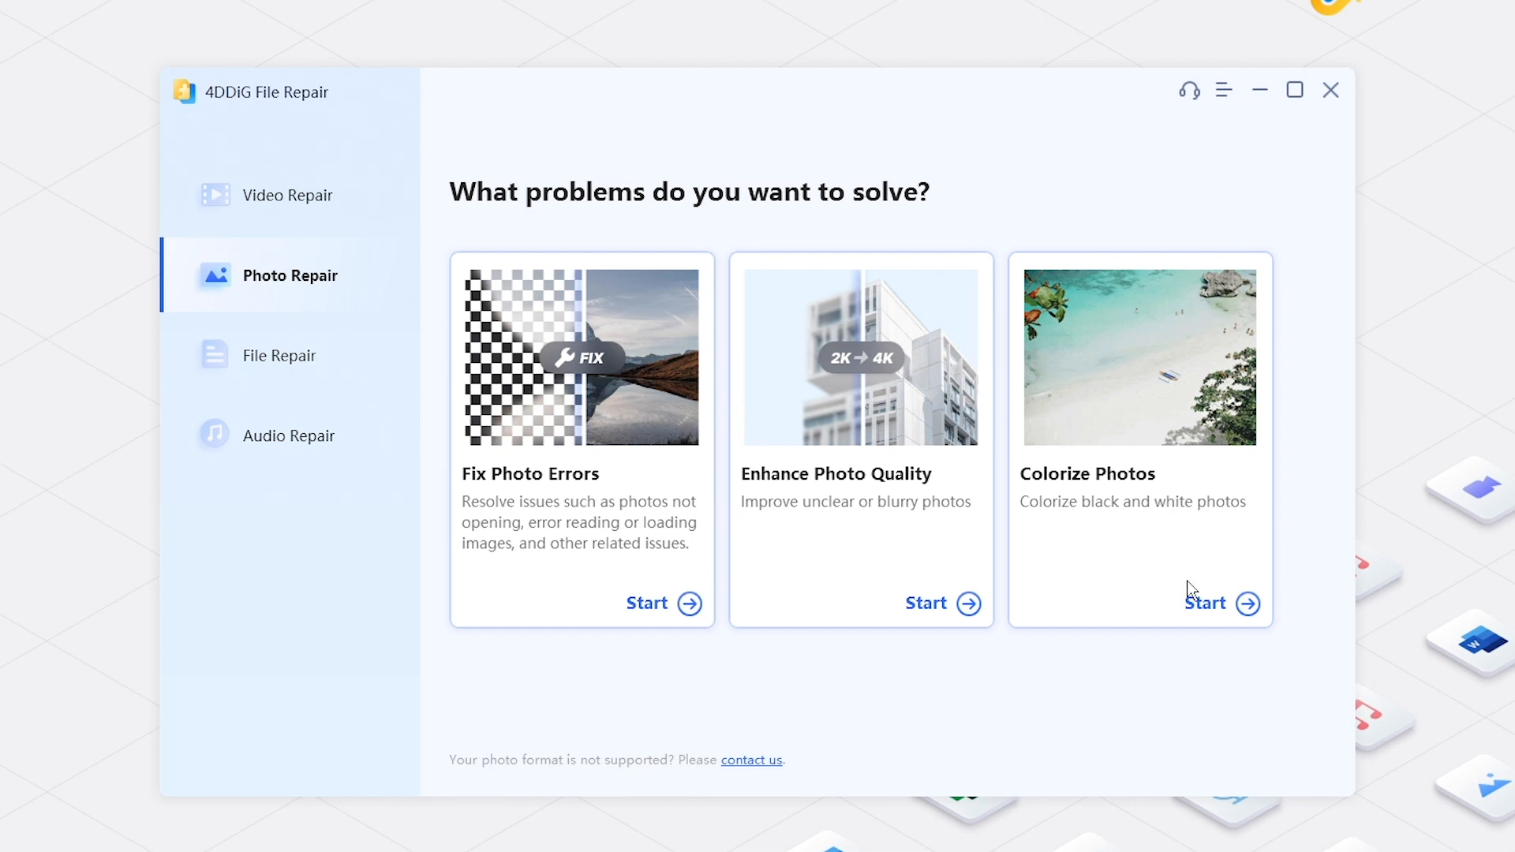
pyautogui.click(1219, 603)
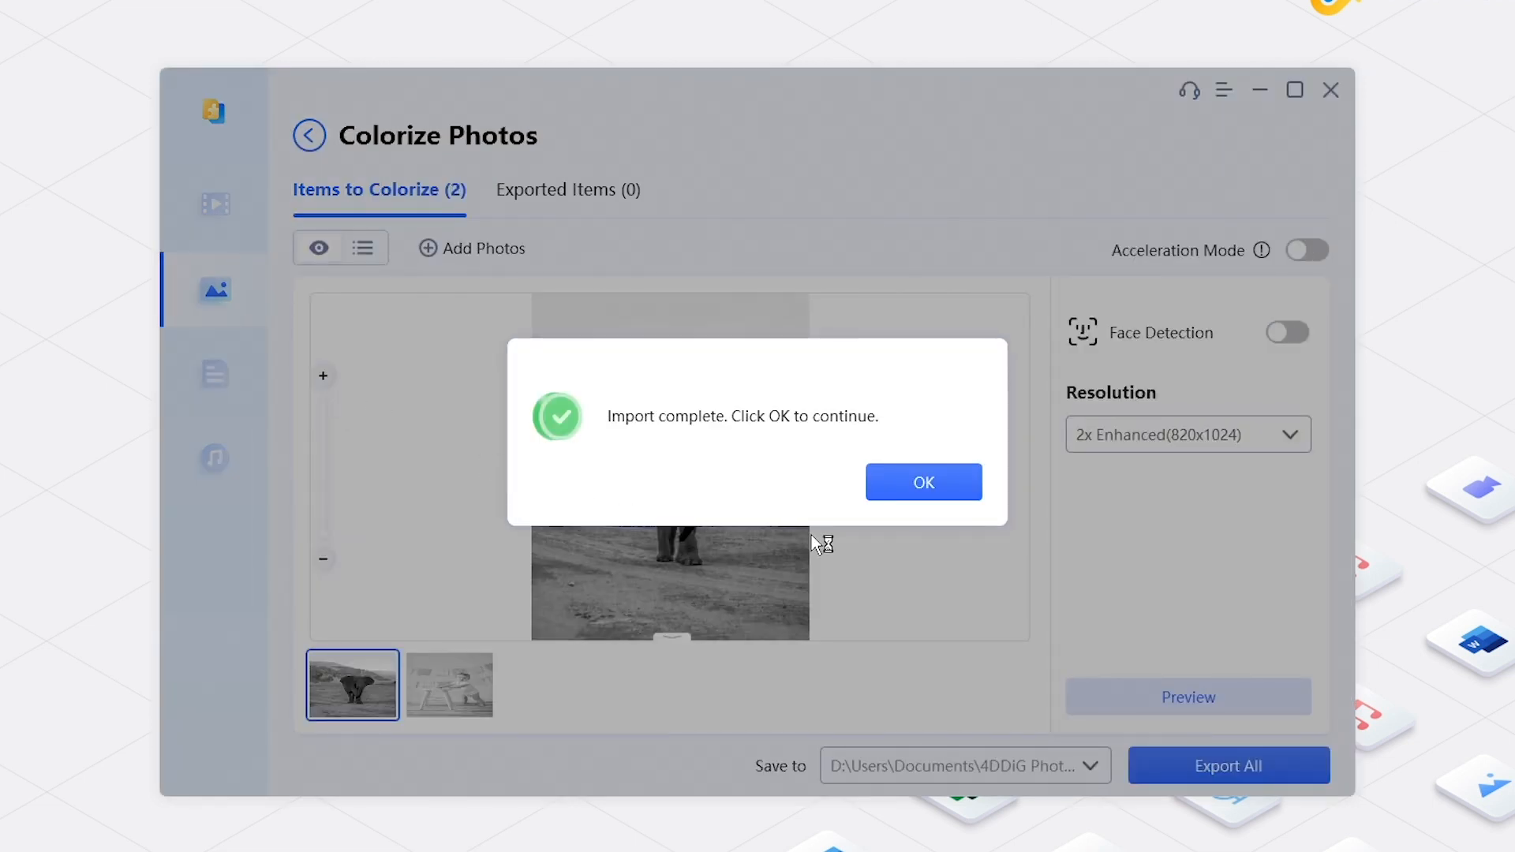
# Confirm the import, turn on Face Detection for the child photo, then reselect the elephant.
pyautogui.click(922, 482)
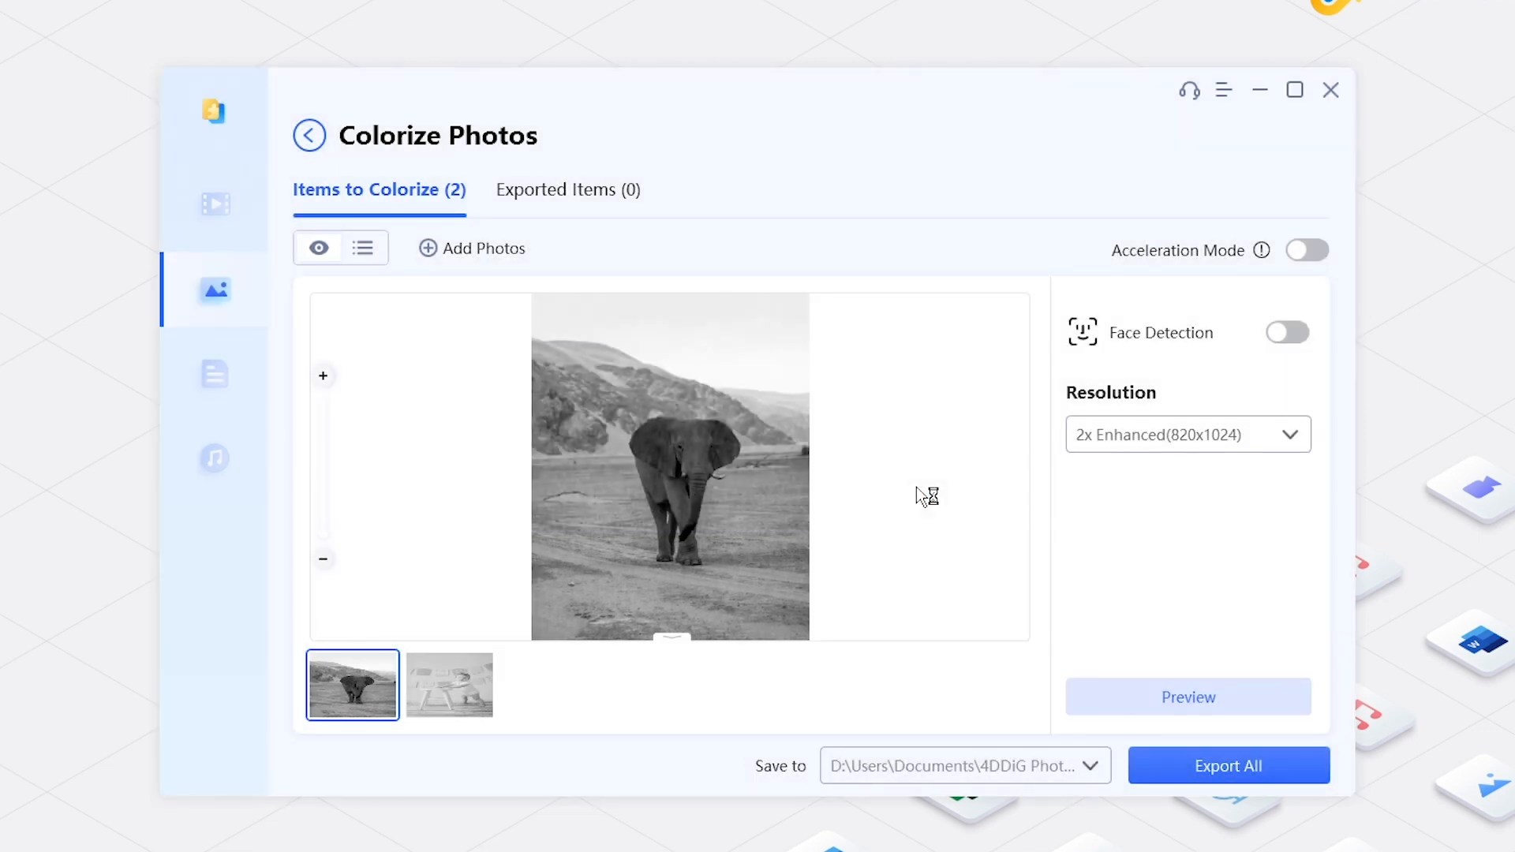
pyautogui.moveTo(1303, 274)
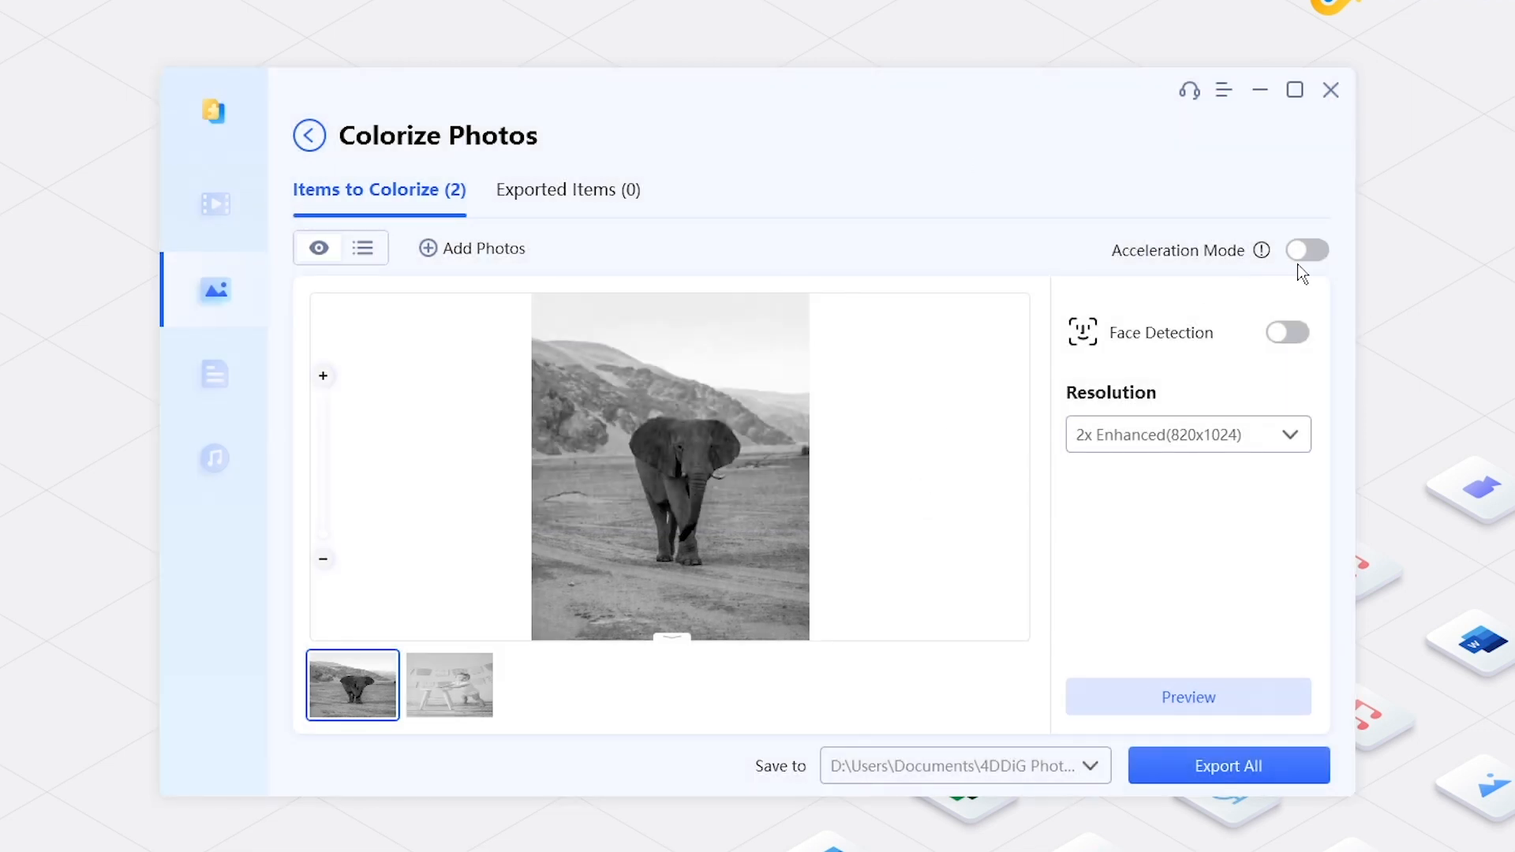
pyautogui.moveTo(1319, 263)
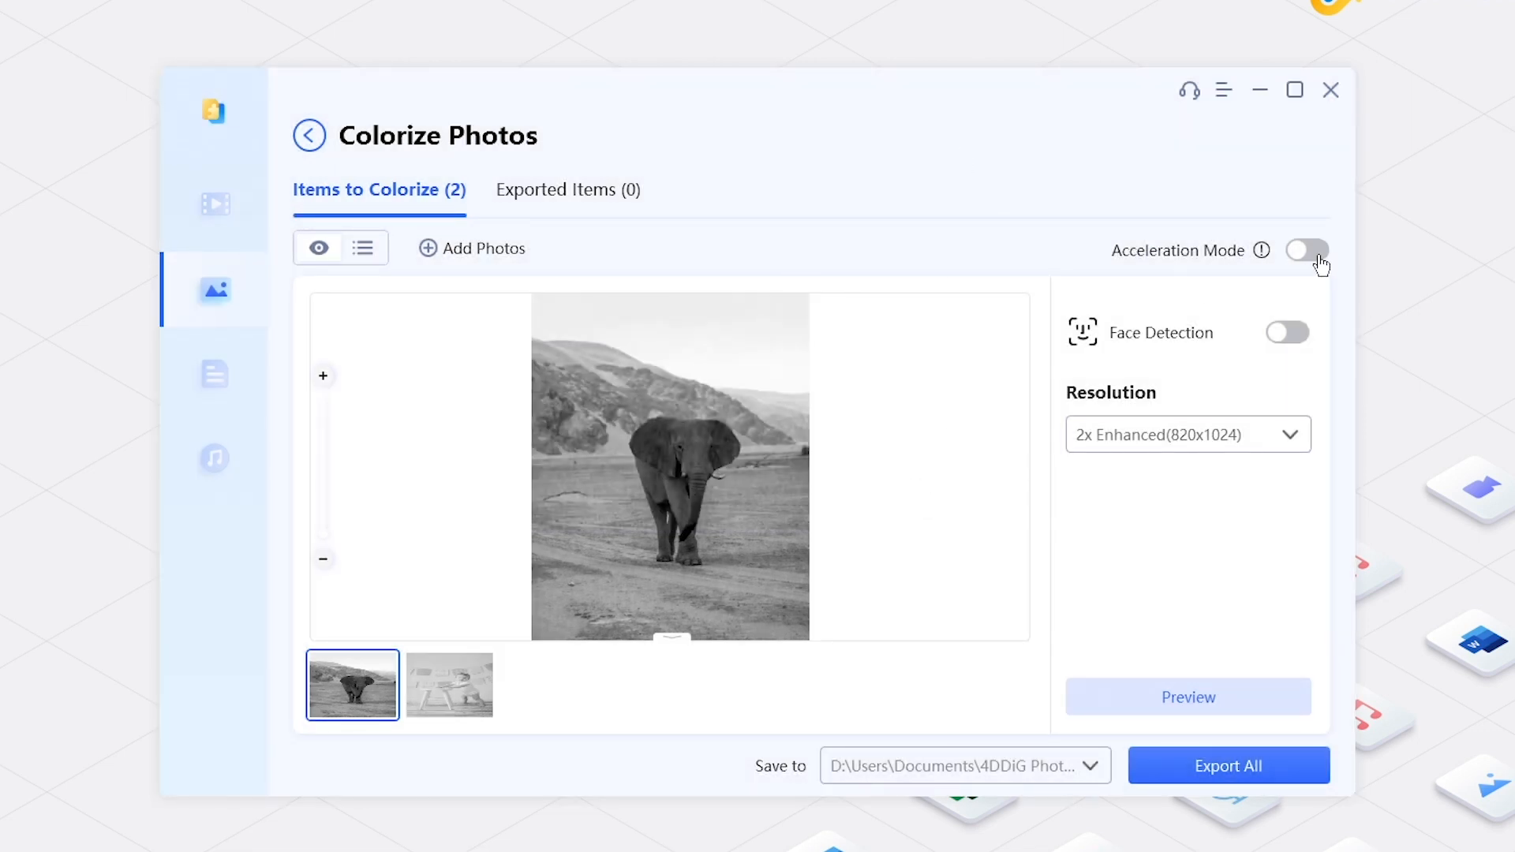
pyautogui.click(448, 685)
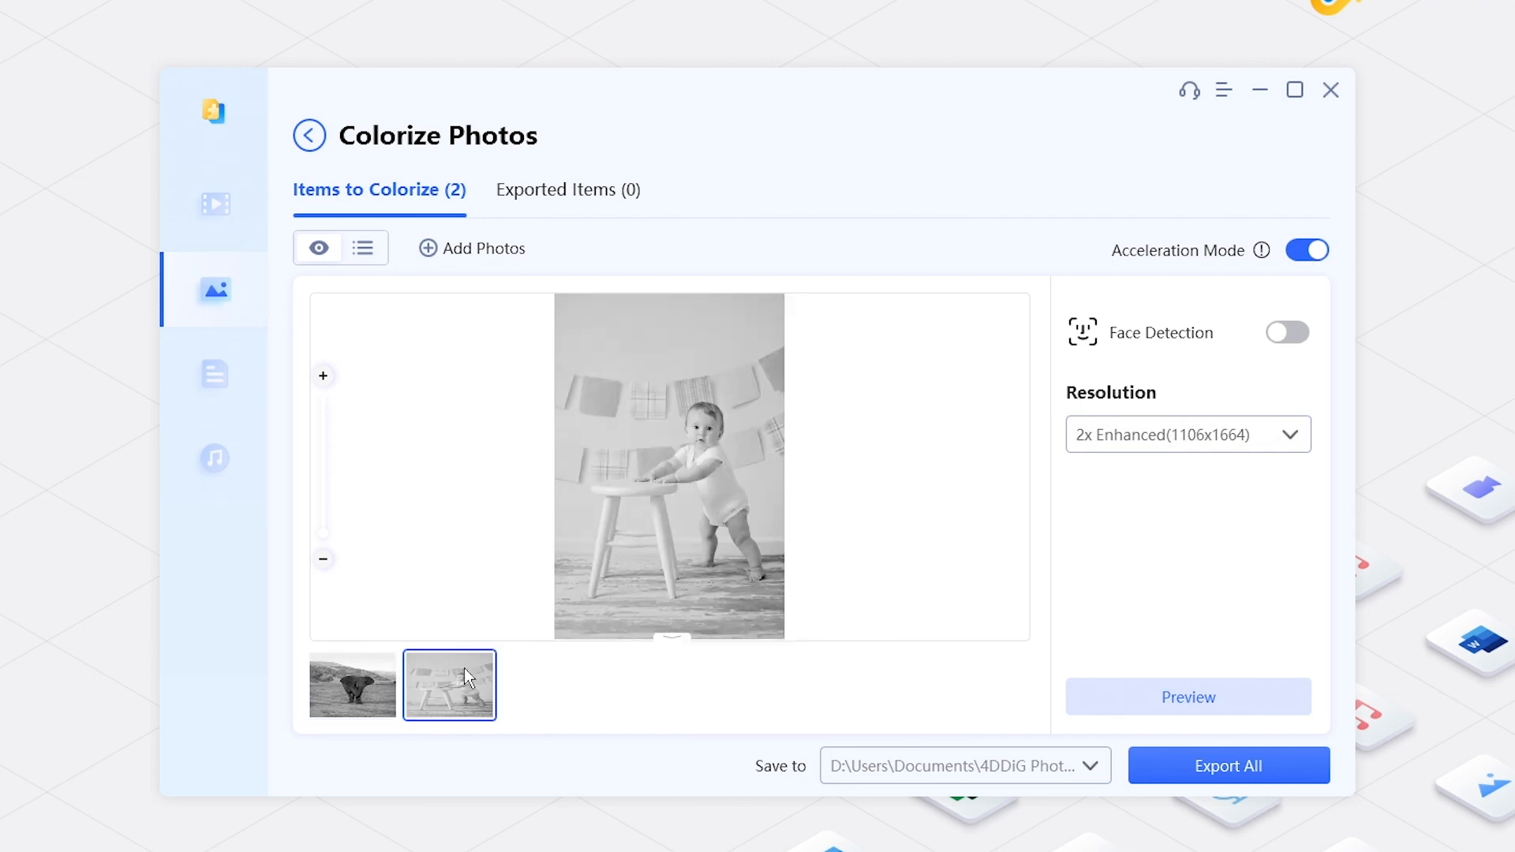
pyautogui.click(1288, 332)
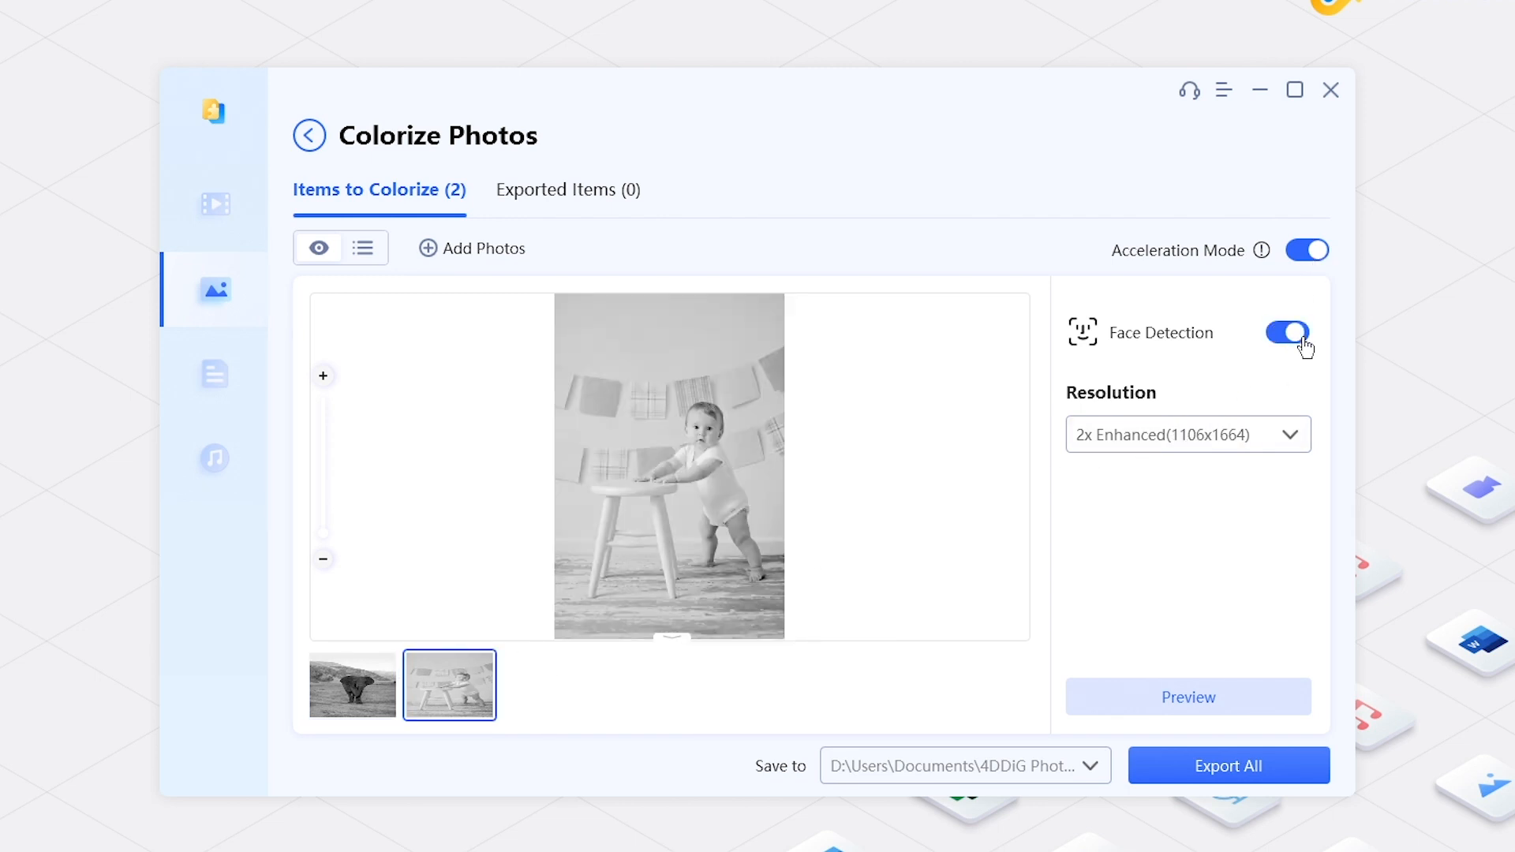
pyautogui.click(352, 685)
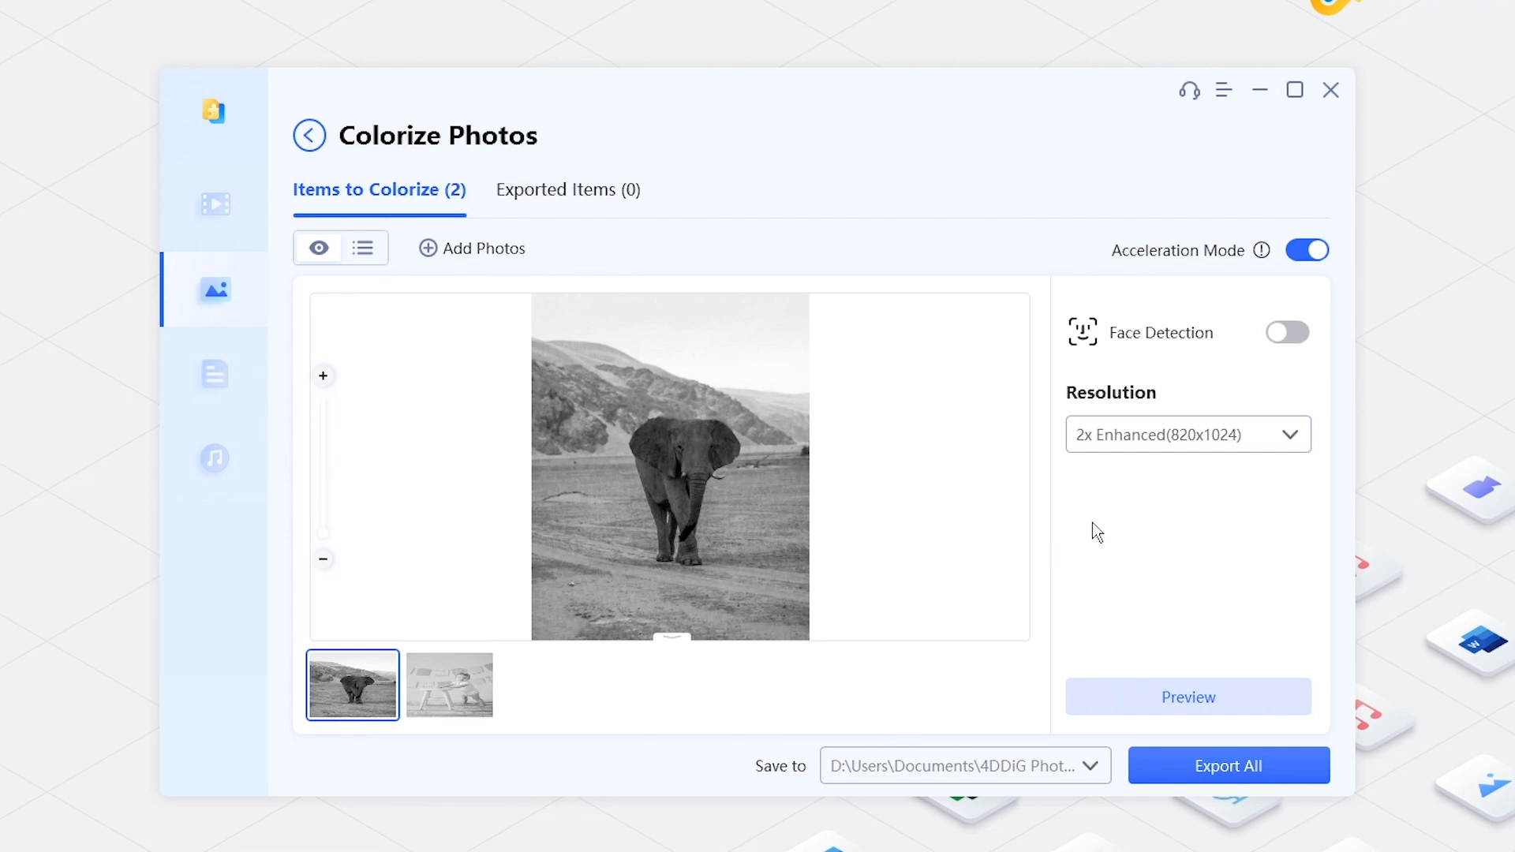
# Choose 4x Enhanced resolution for the elephant photo and then the child photo.
pyautogui.click(1188, 434)
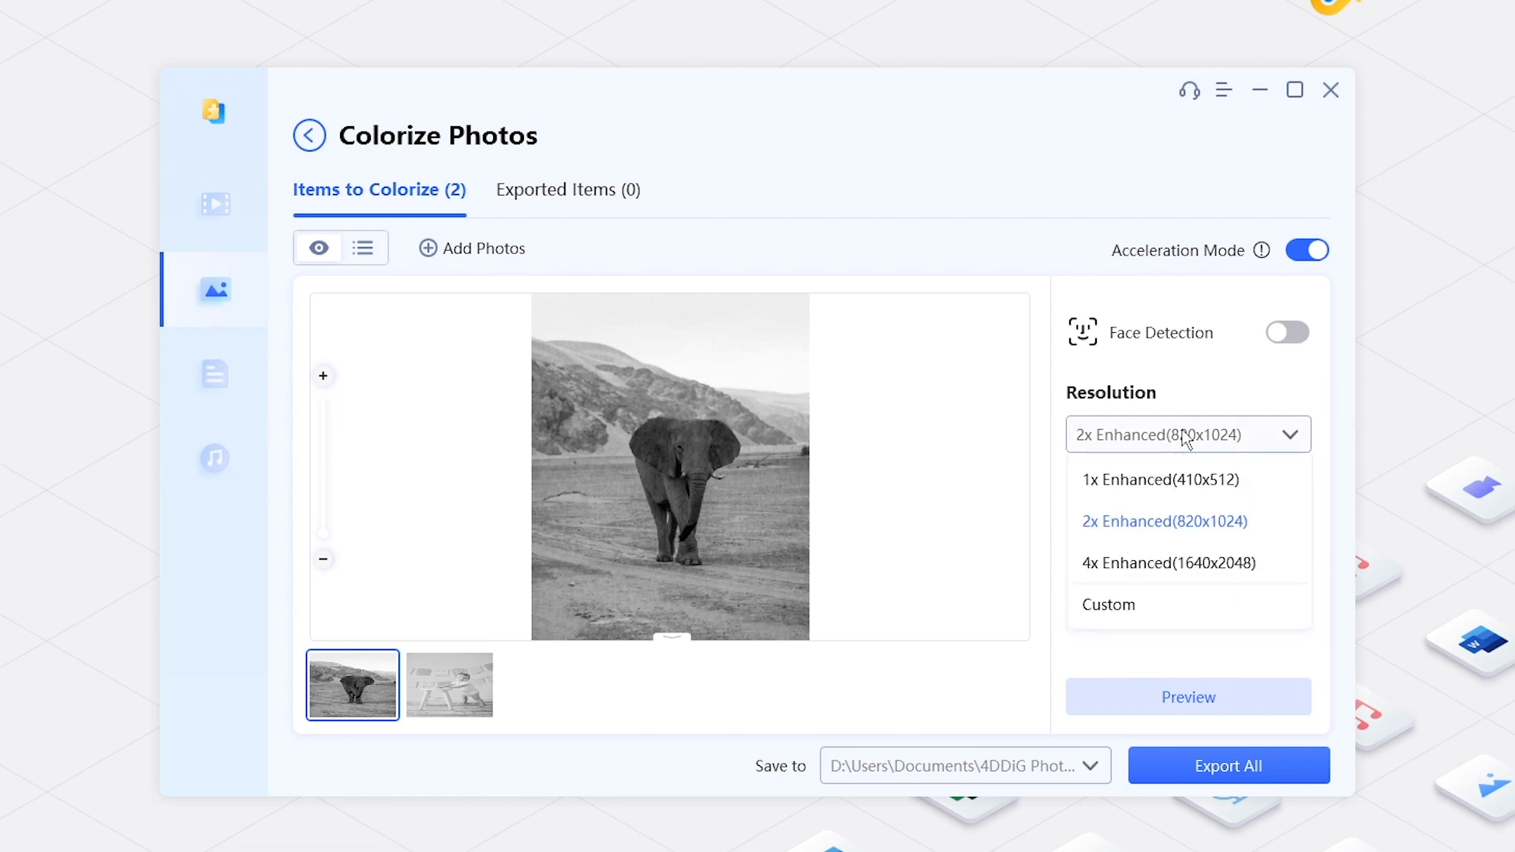
pyautogui.click(1169, 563)
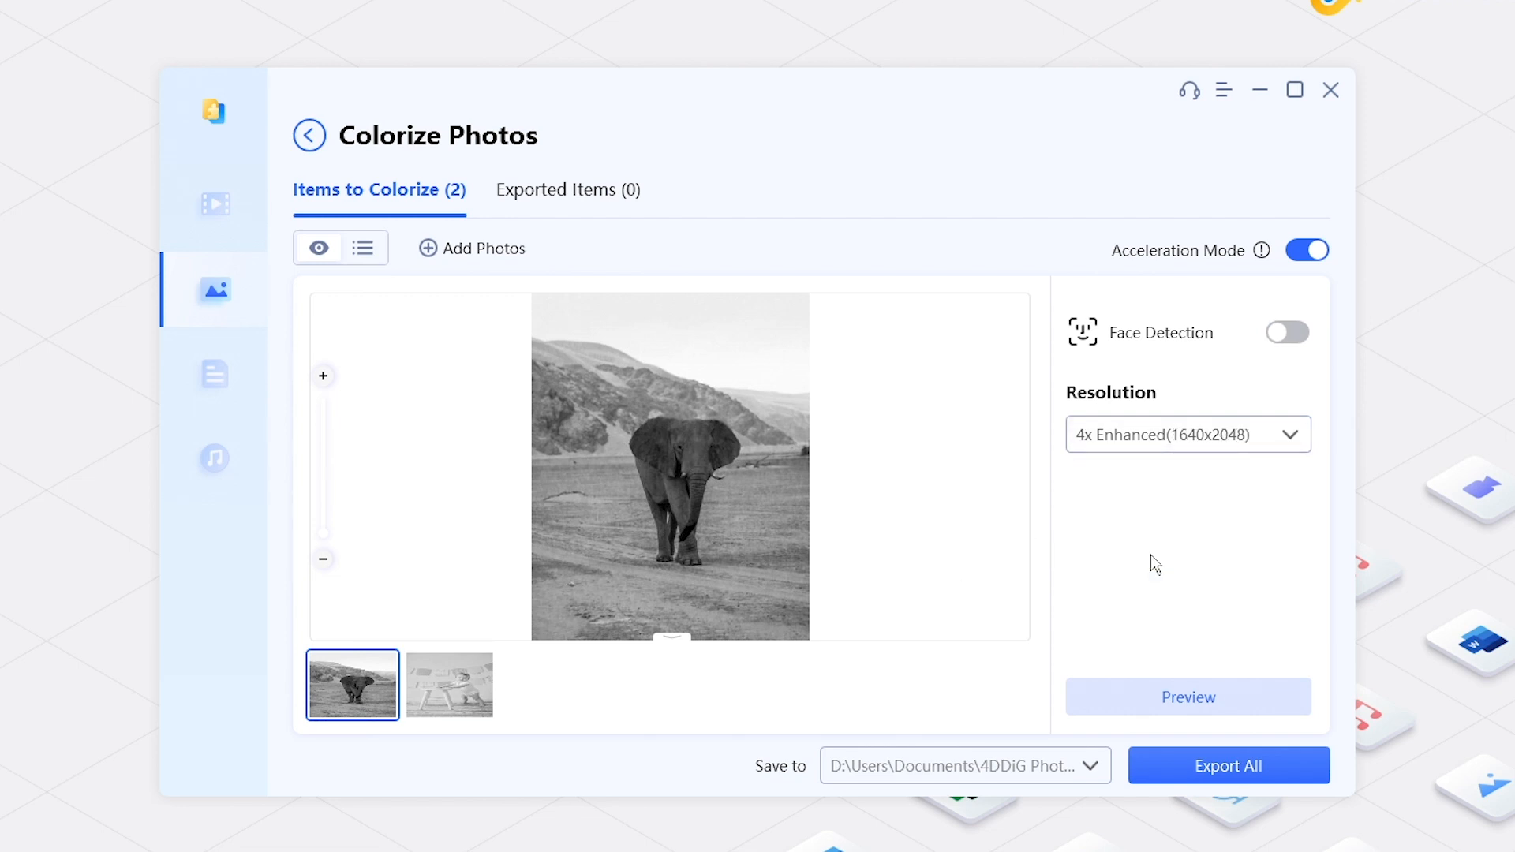
pyautogui.click(449, 685)
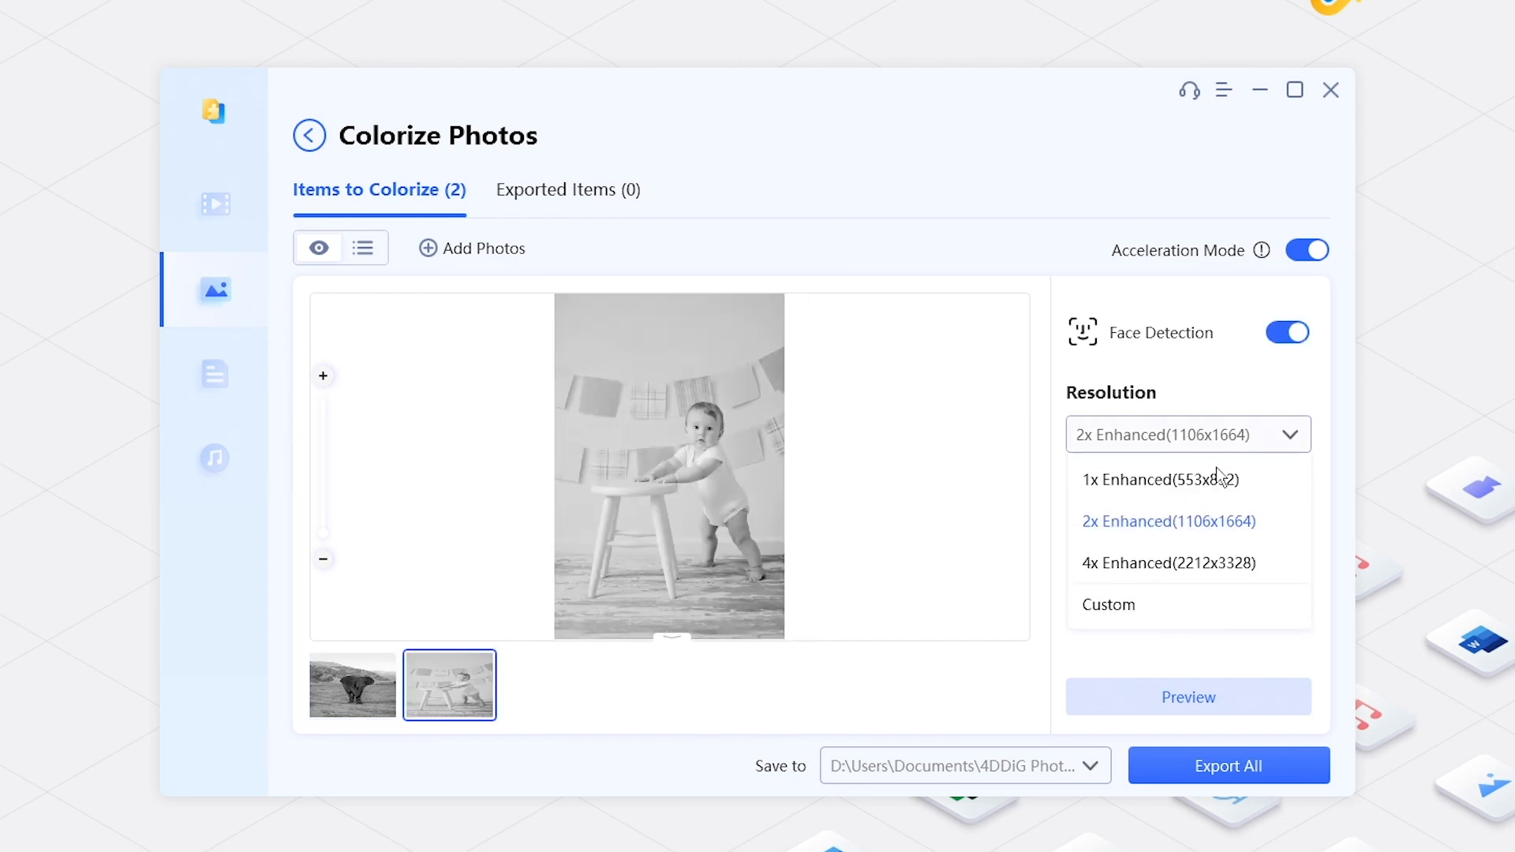
pyautogui.click(1168, 563)
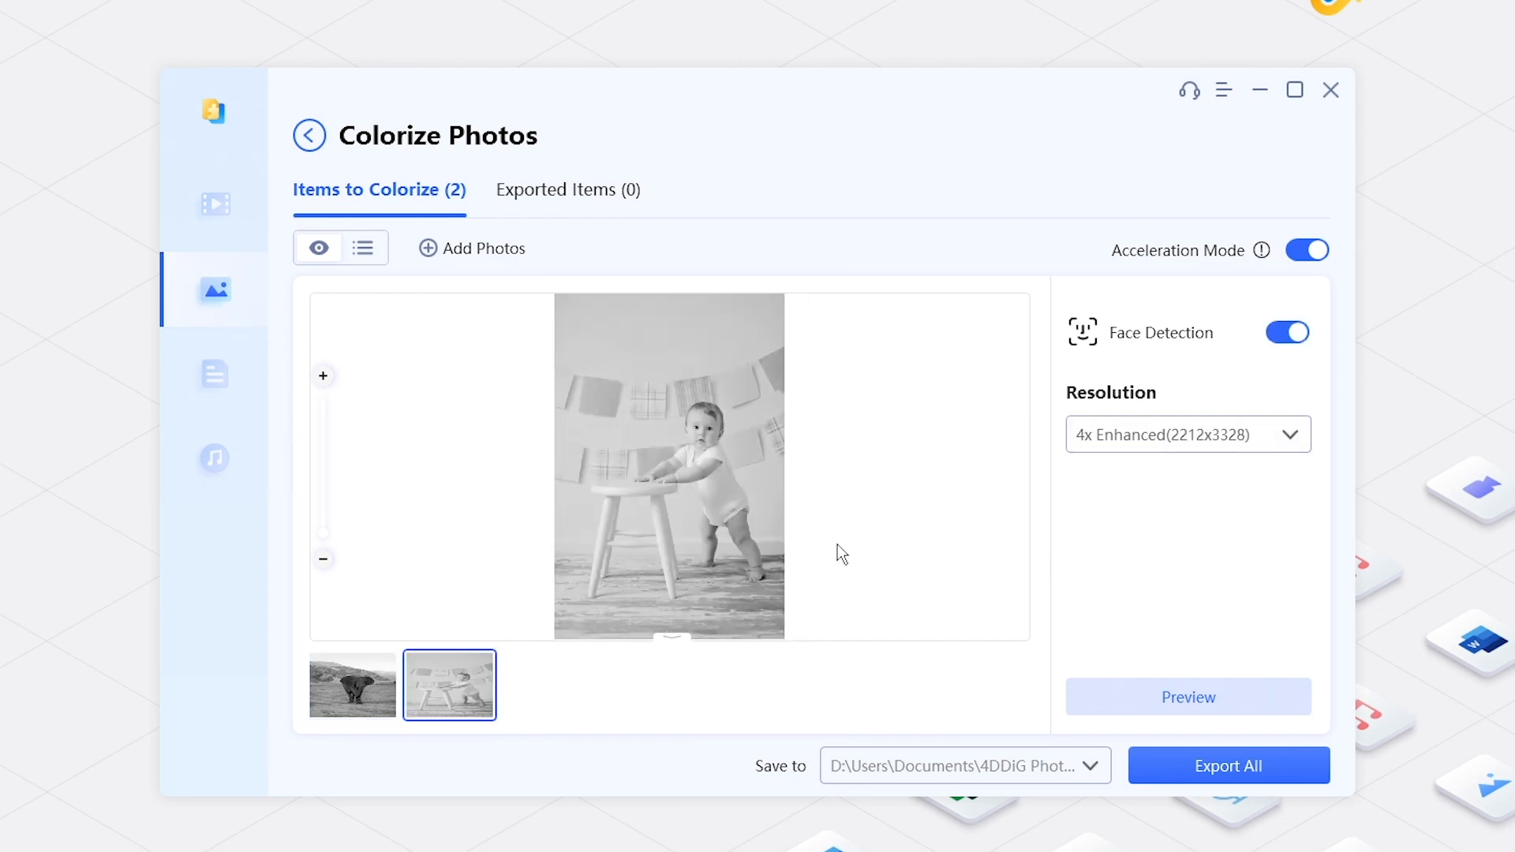
pyautogui.moveTo(1164, 749)
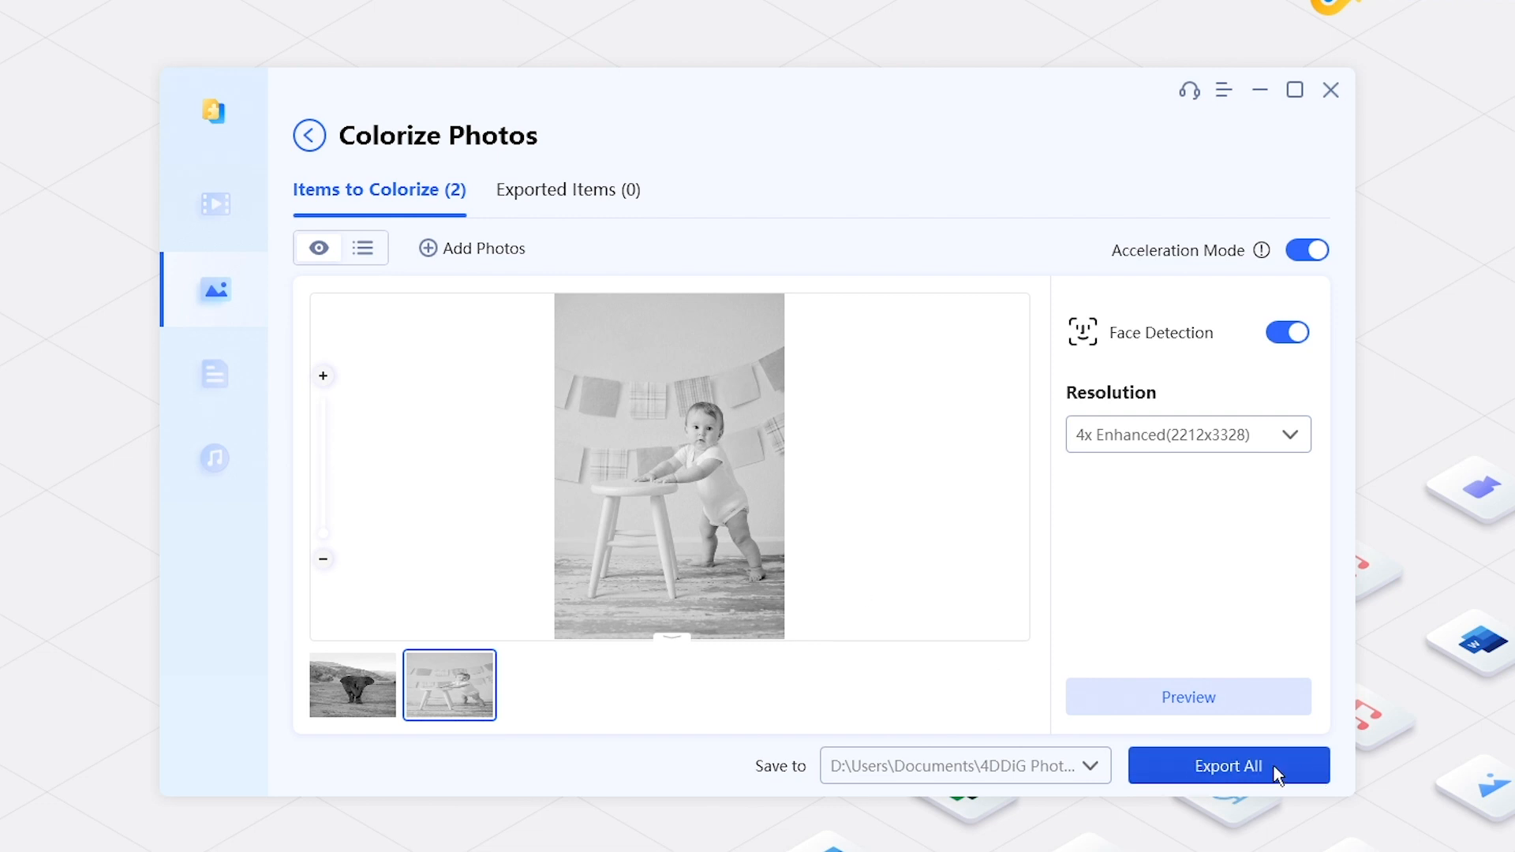
# Export All colorized photos and open the output folder after Export Complete.
pyautogui.click(1228, 765)
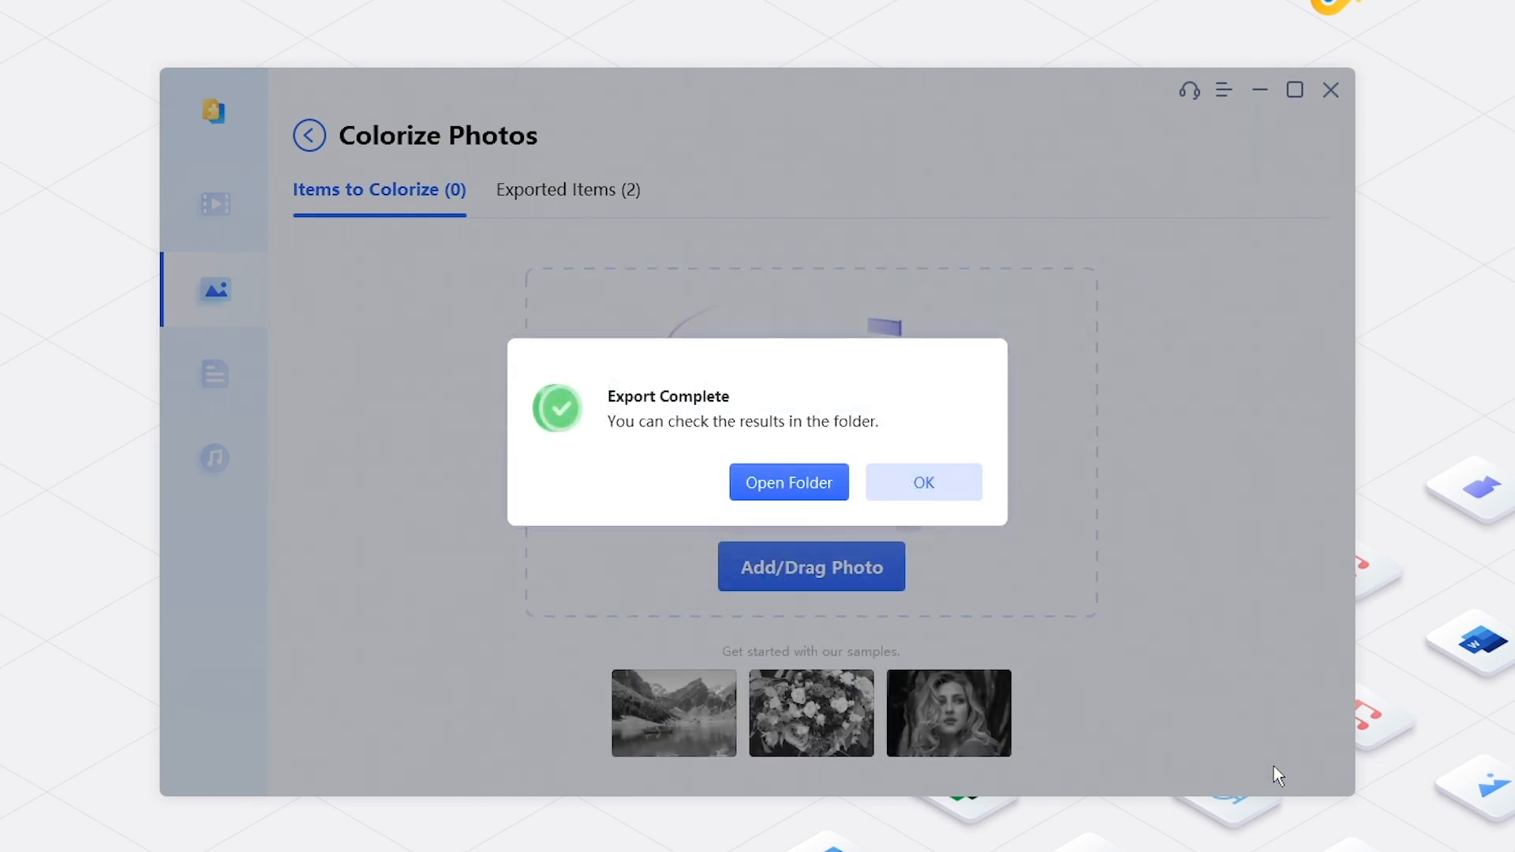
pyautogui.moveTo(787, 482)
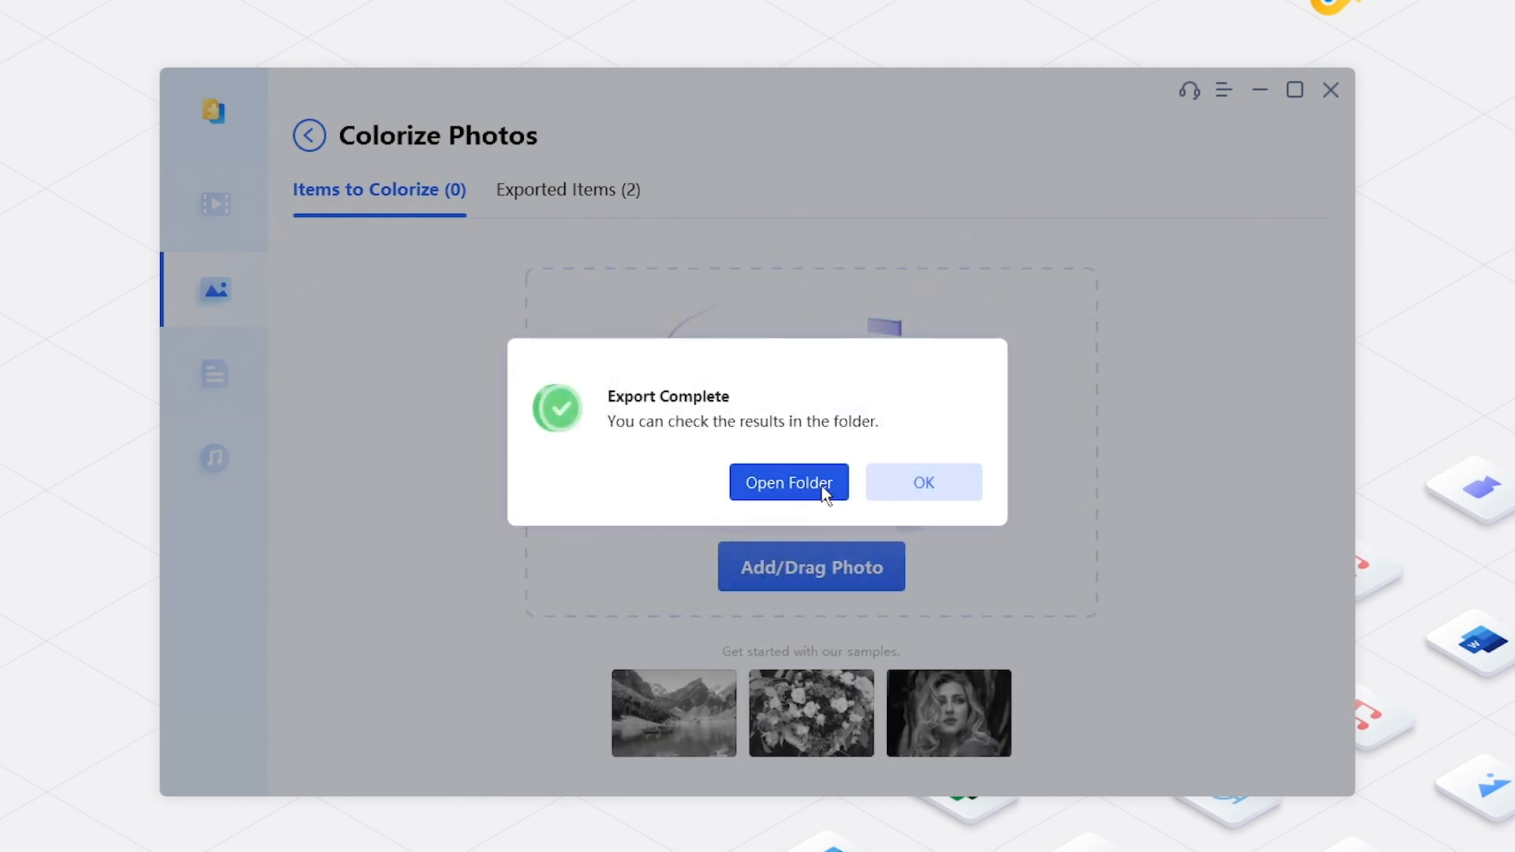
pyautogui.click(789, 482)
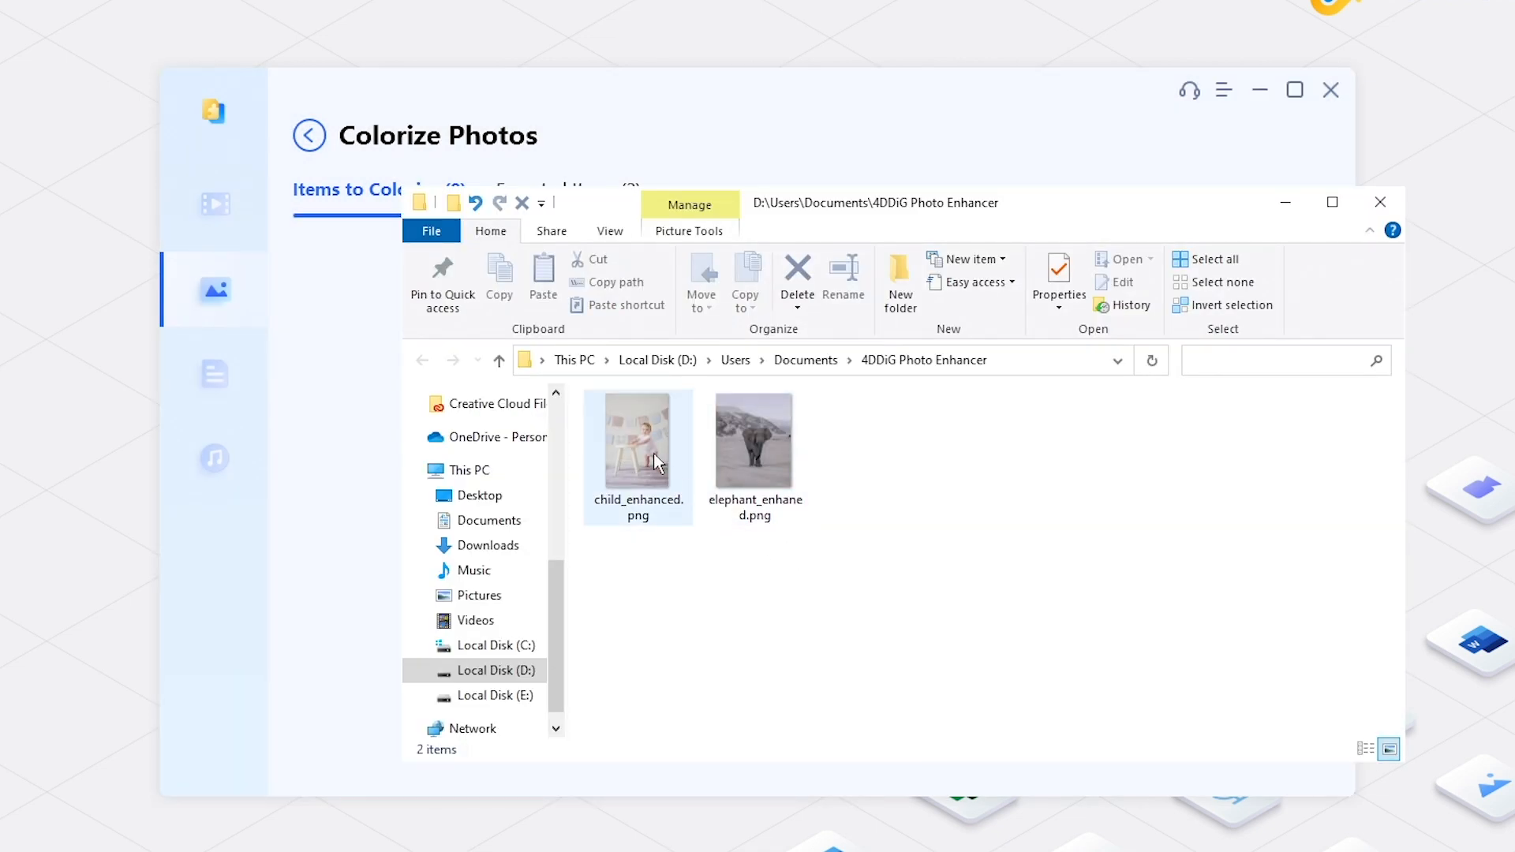
# Open child_enhanced.png and advance to the colorized elephant image.
pyautogui.doubleClick(637, 440)
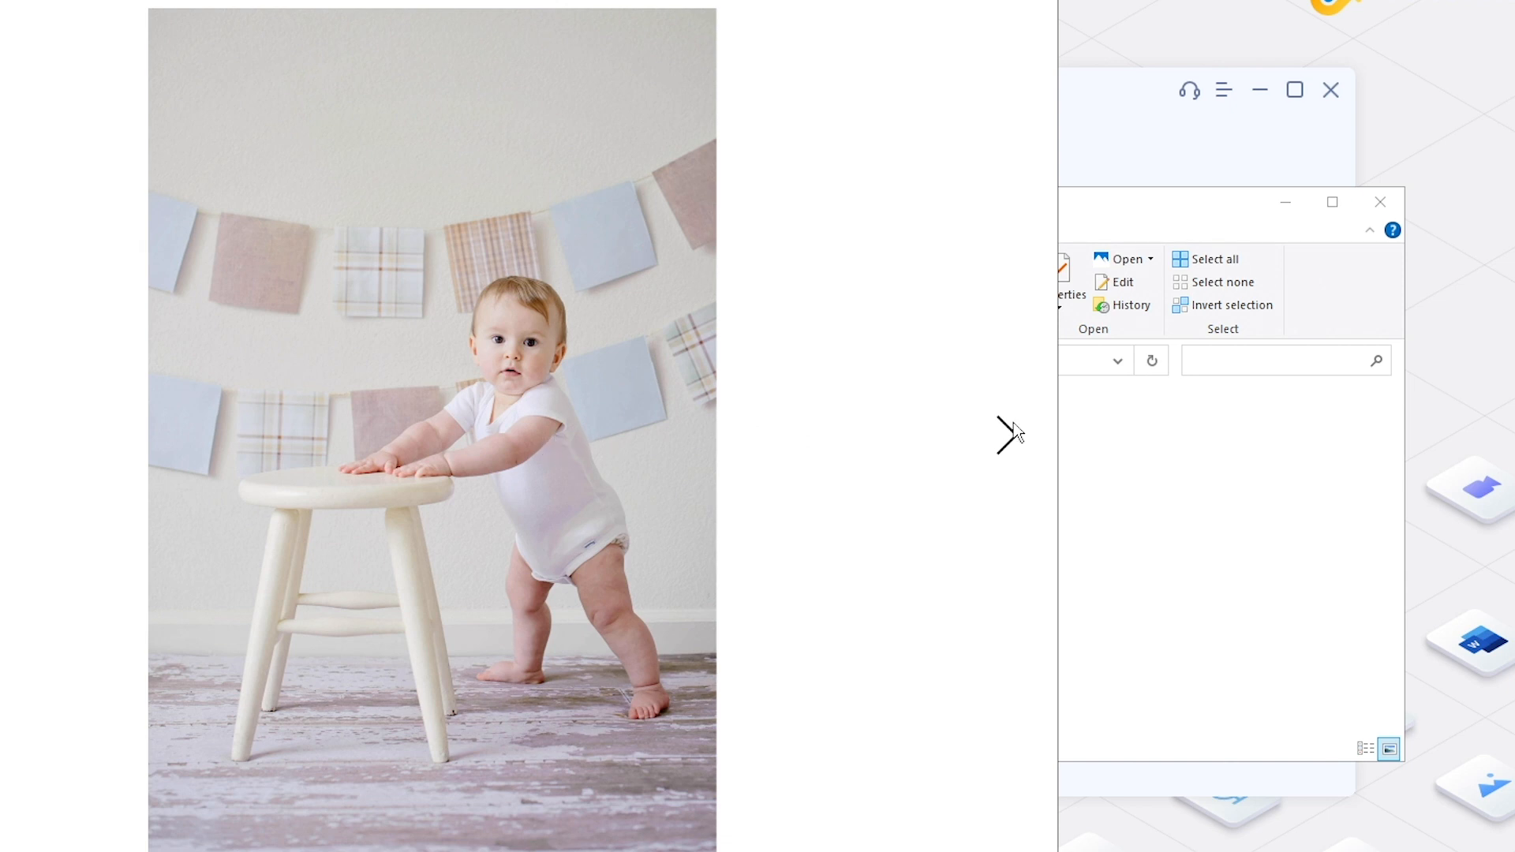
pyautogui.click(1008, 434)
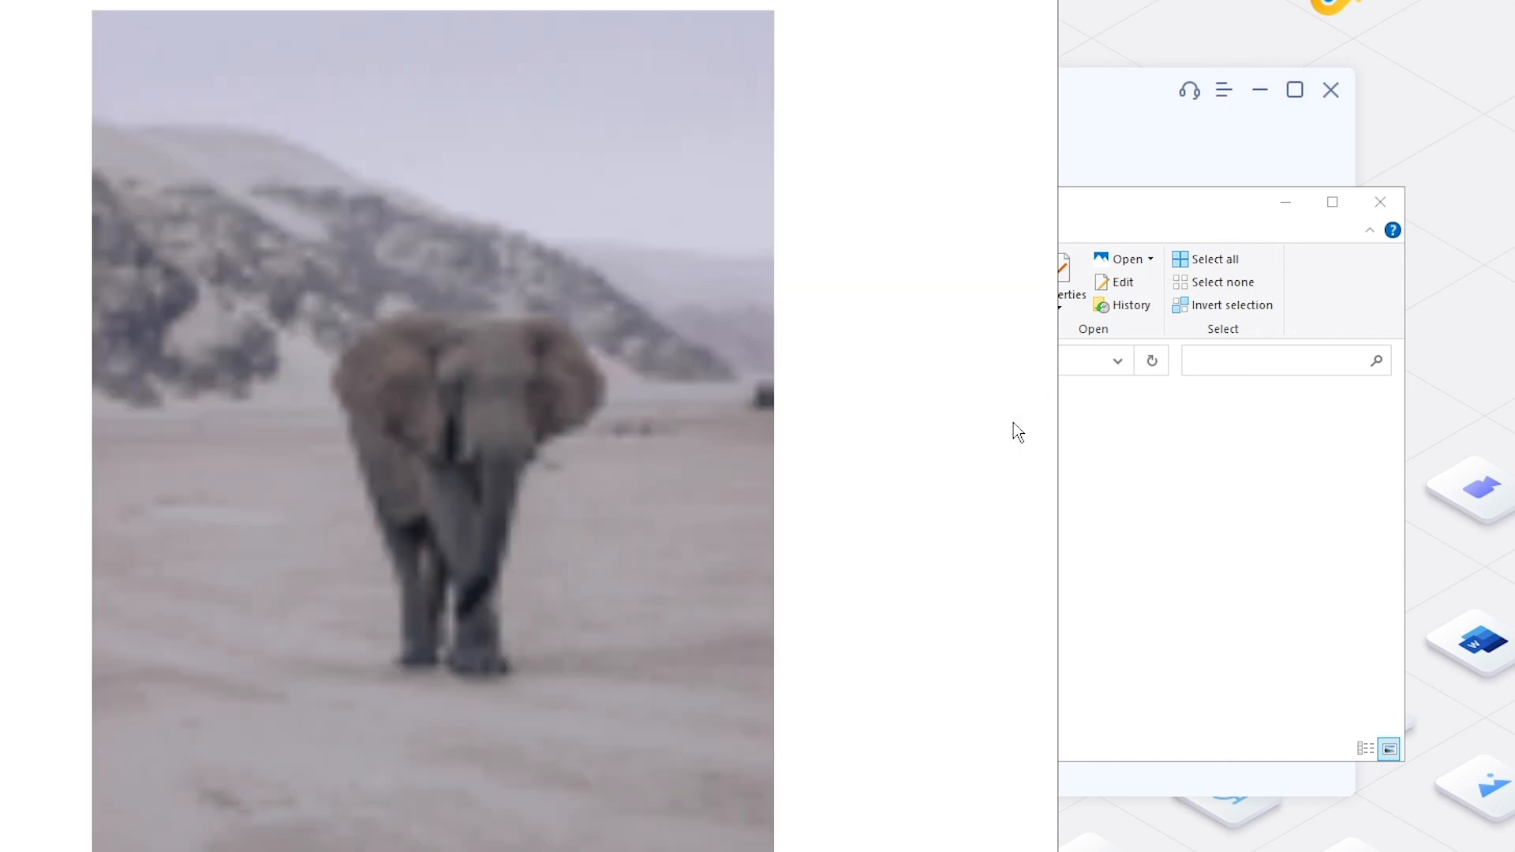